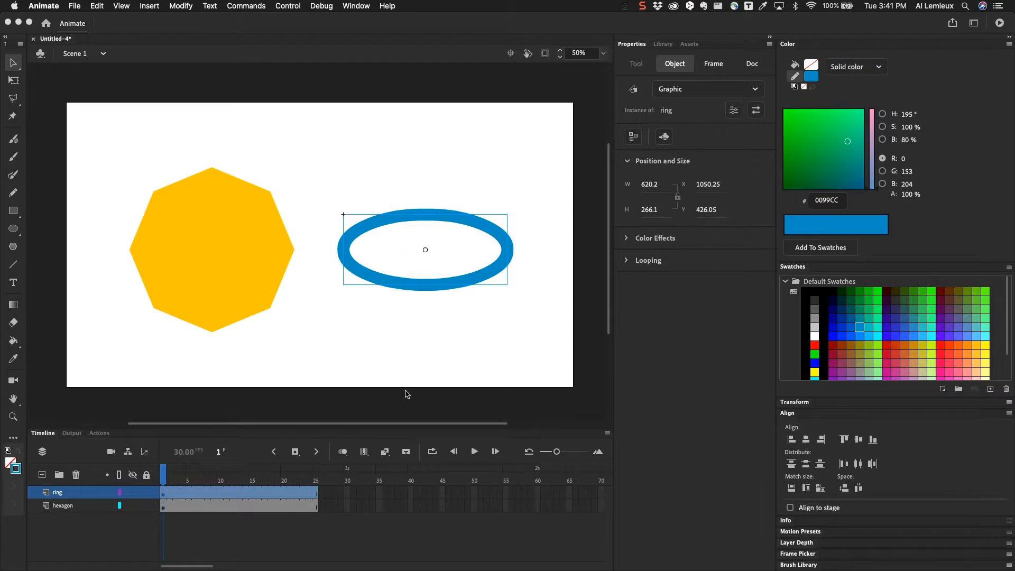
pyautogui.moveTo(416, 319)
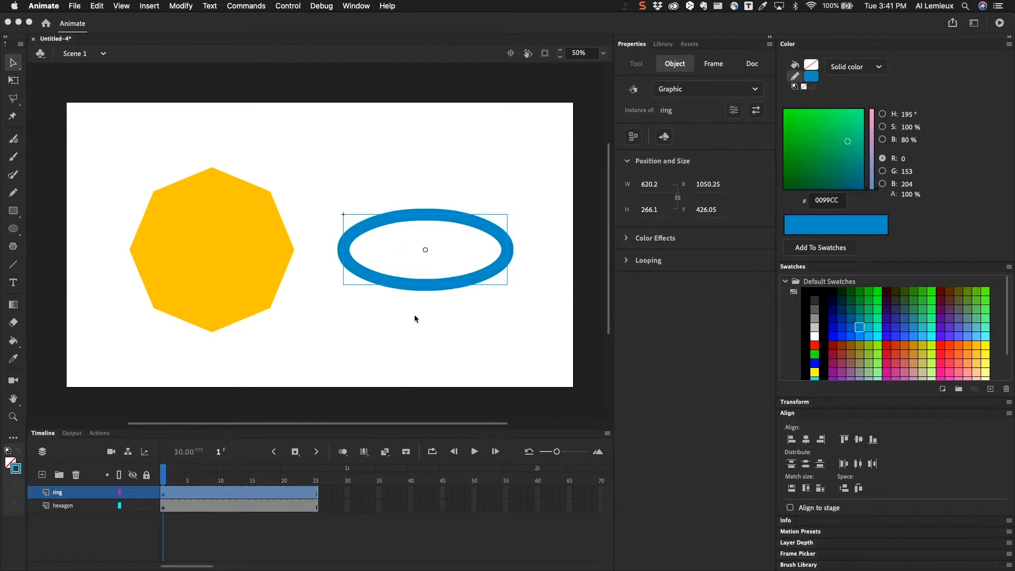
pyautogui.moveTo(315, 167)
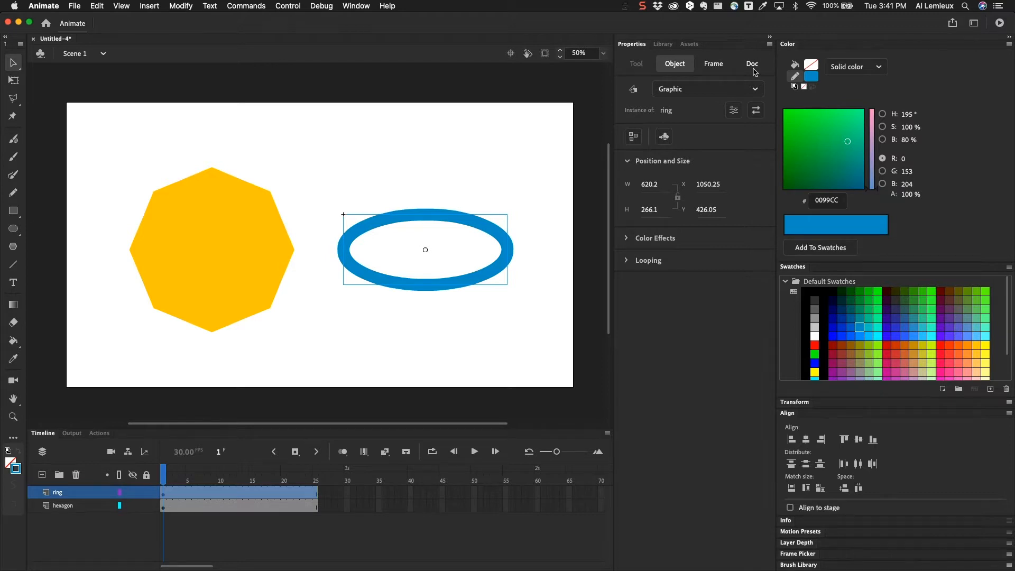
# Show the document settings (1920×1080, 30 fps) in the Properties panel
pyautogui.click(752, 63)
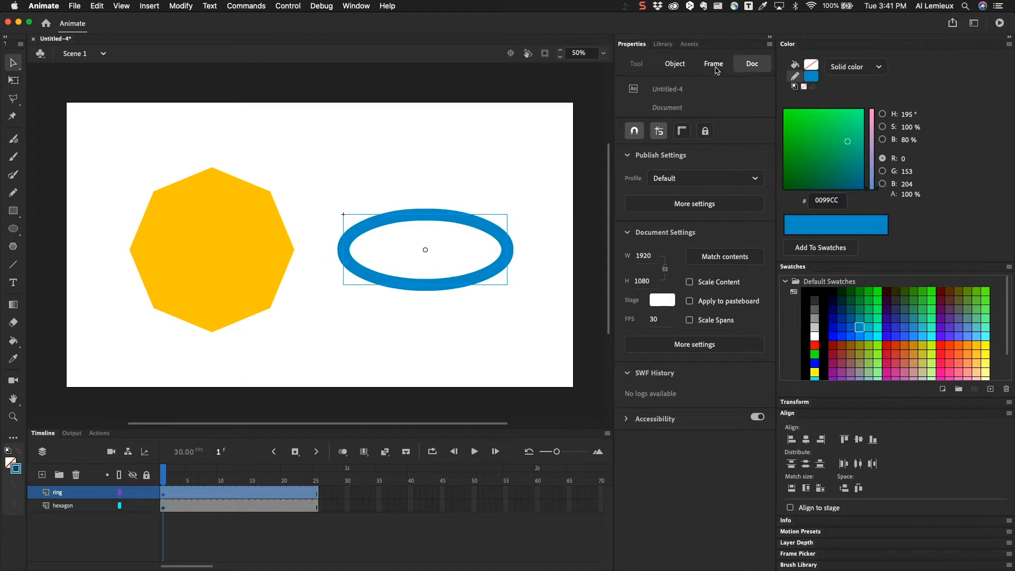
# Show frame properties and bring up the filter list (Blur, Glow, Bevel, Adjust Color)
pyautogui.click(713, 64)
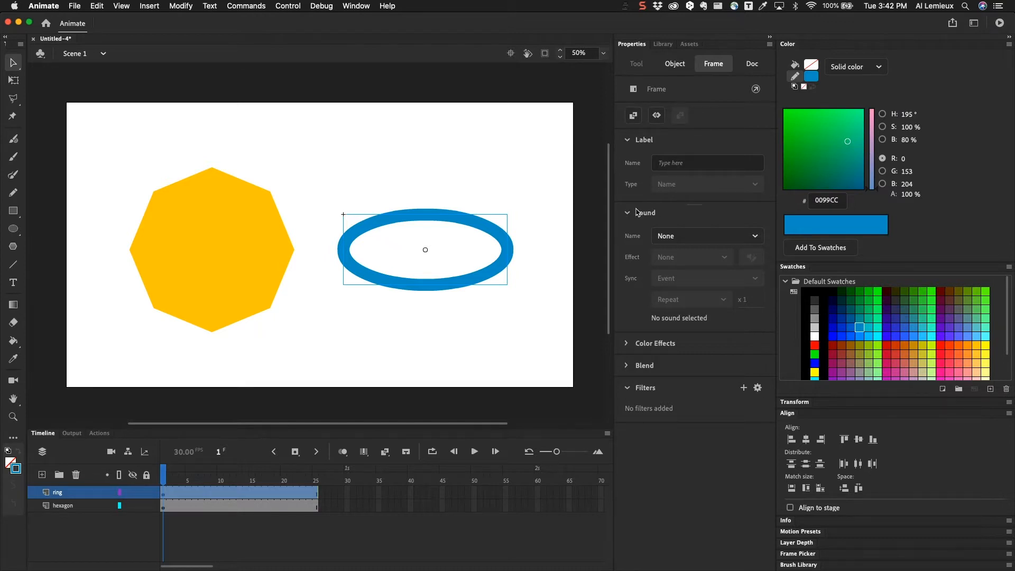
pyautogui.moveTo(644, 217)
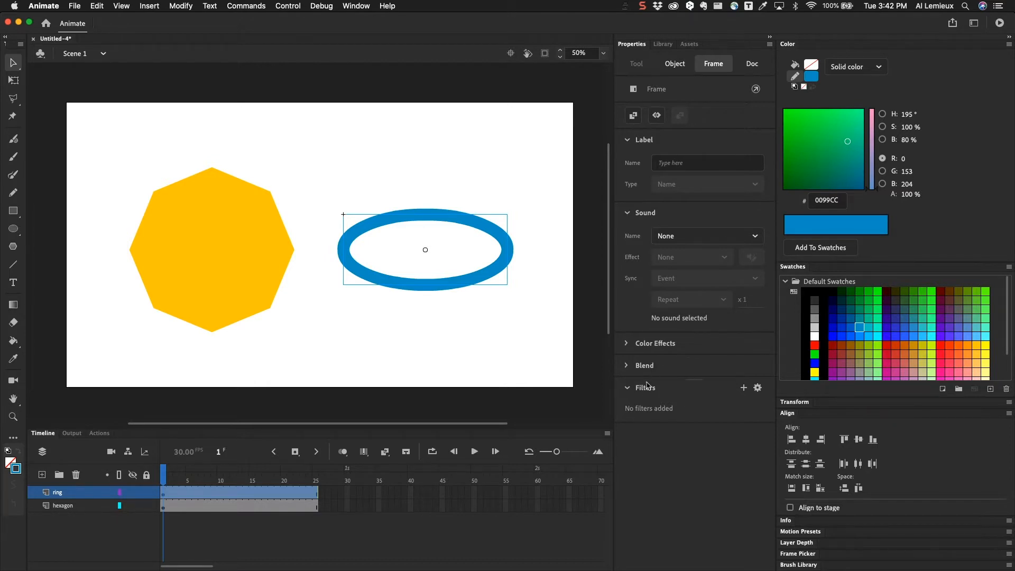
pyautogui.moveTo(649, 381)
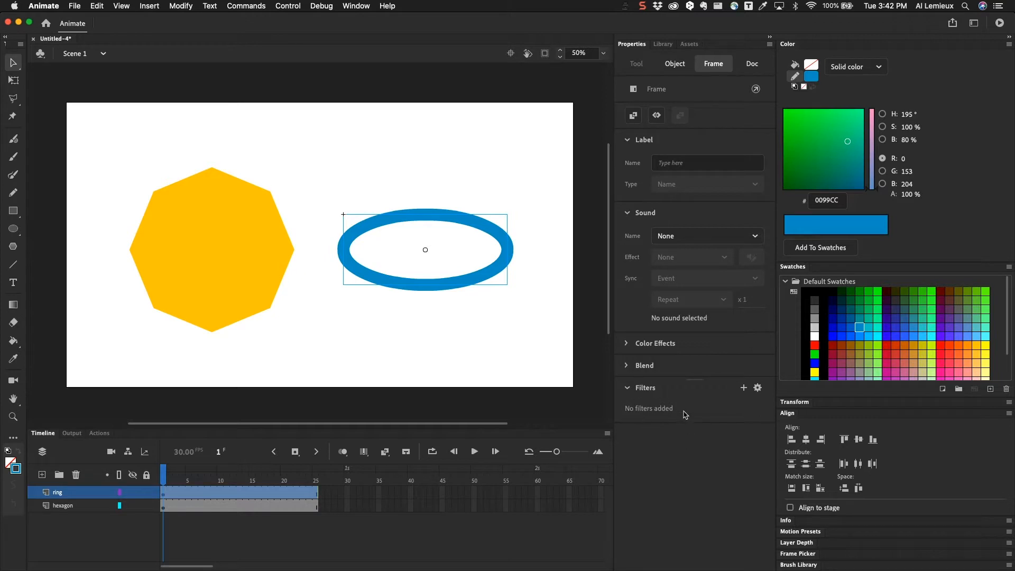
pyautogui.moveTo(752, 394)
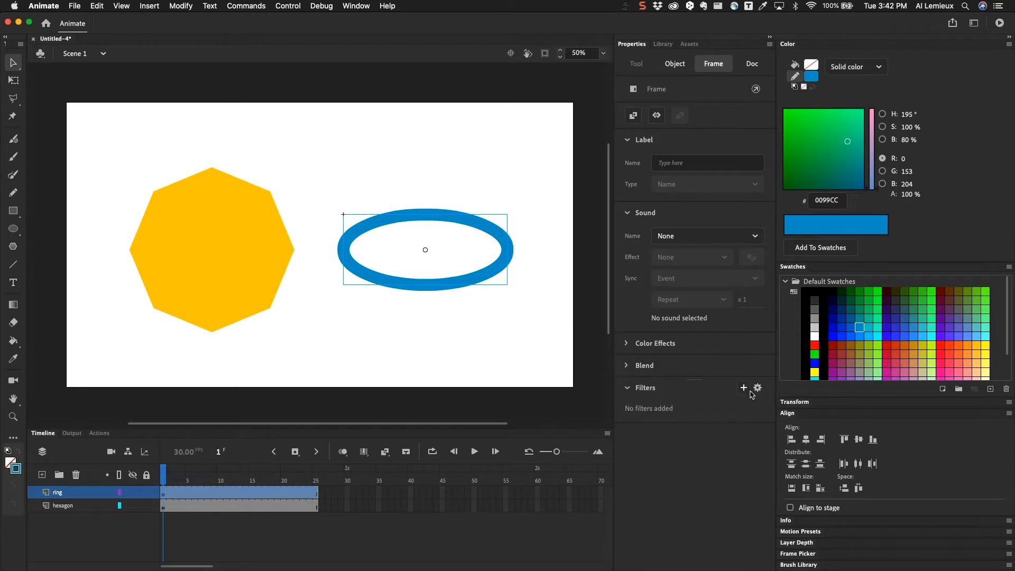
pyautogui.moveTo(549, 302)
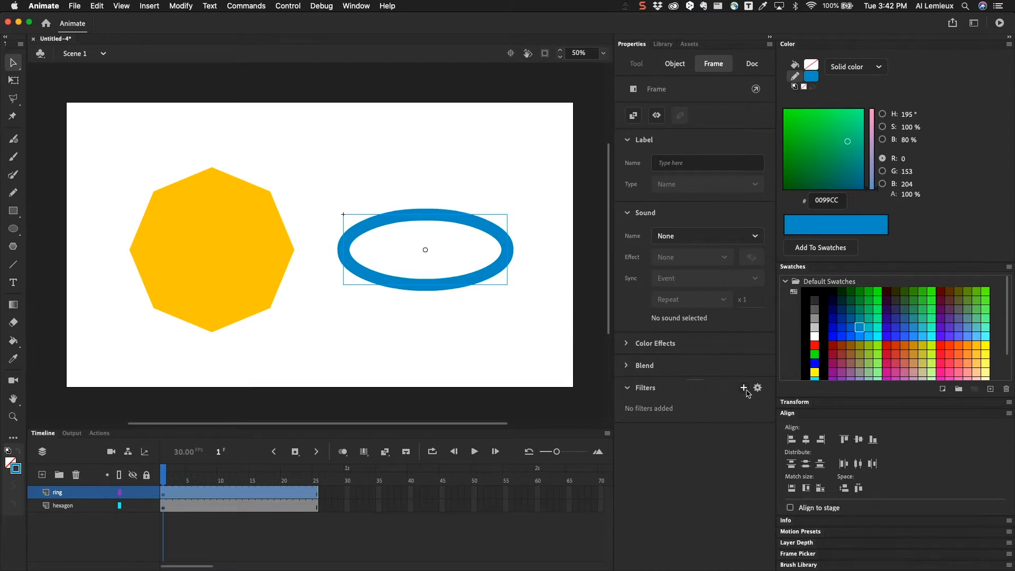
pyautogui.click(744, 387)
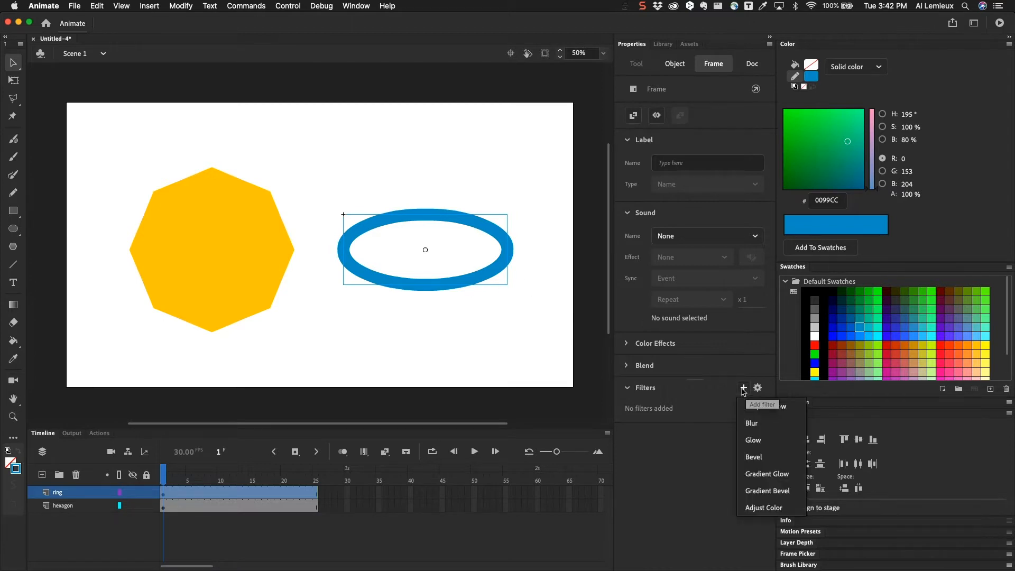
pyautogui.moveTo(778, 423)
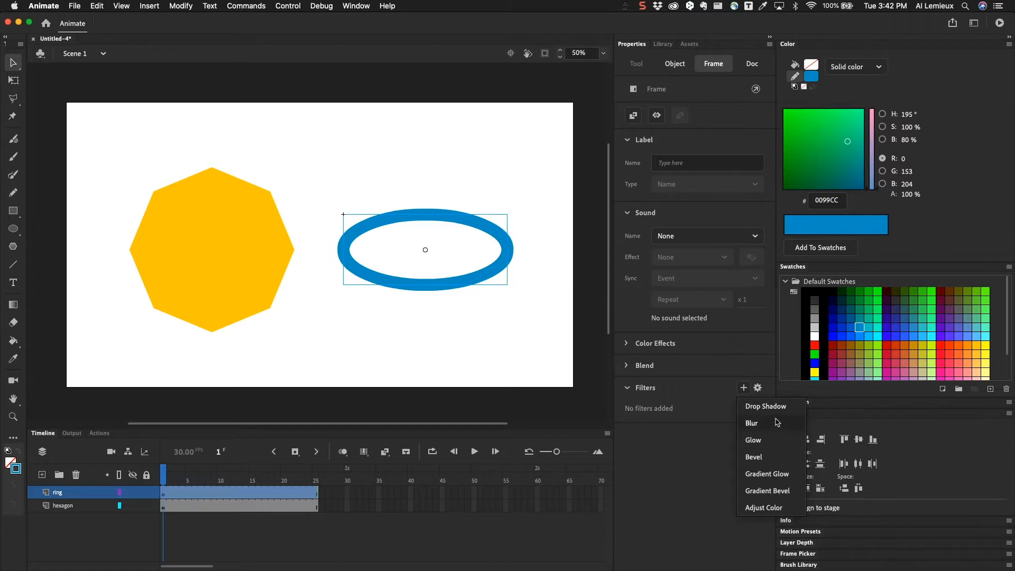
pyautogui.moveTo(777, 475)
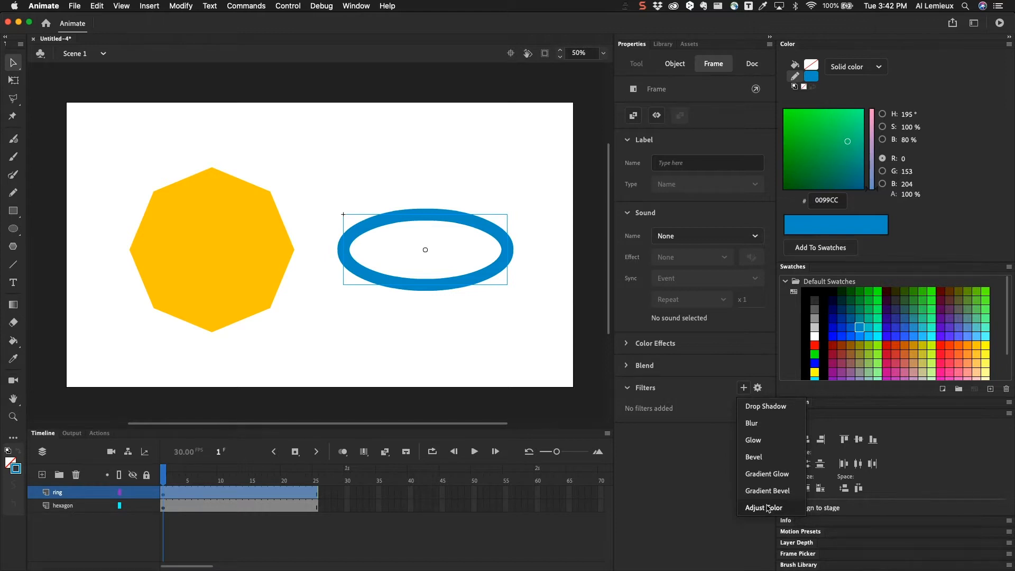
pyautogui.moveTo(777, 411)
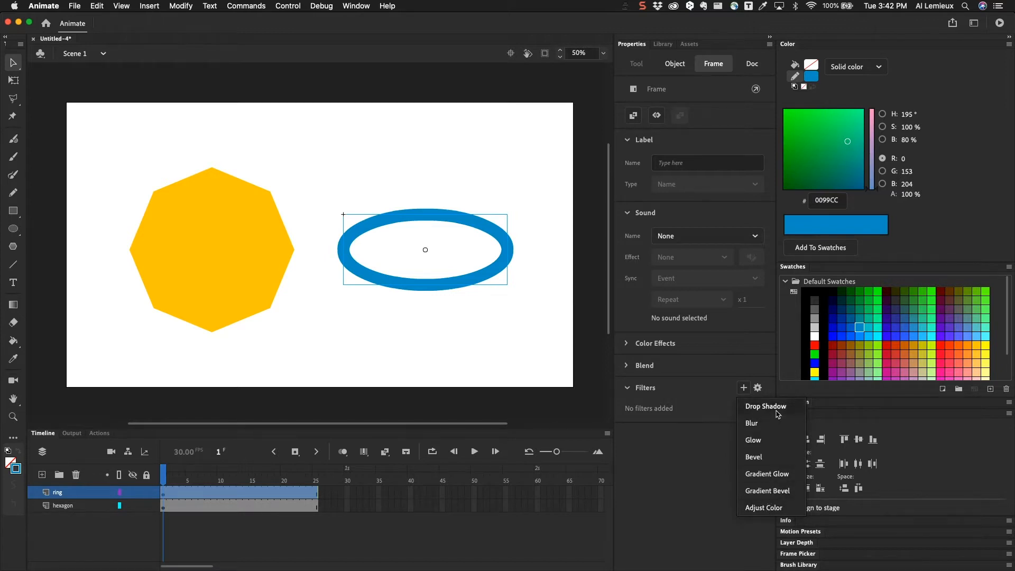
# Add a Drop Shadow to the ring at 50% strength, cycling quality and leaving it on High
pyautogui.click(766, 407)
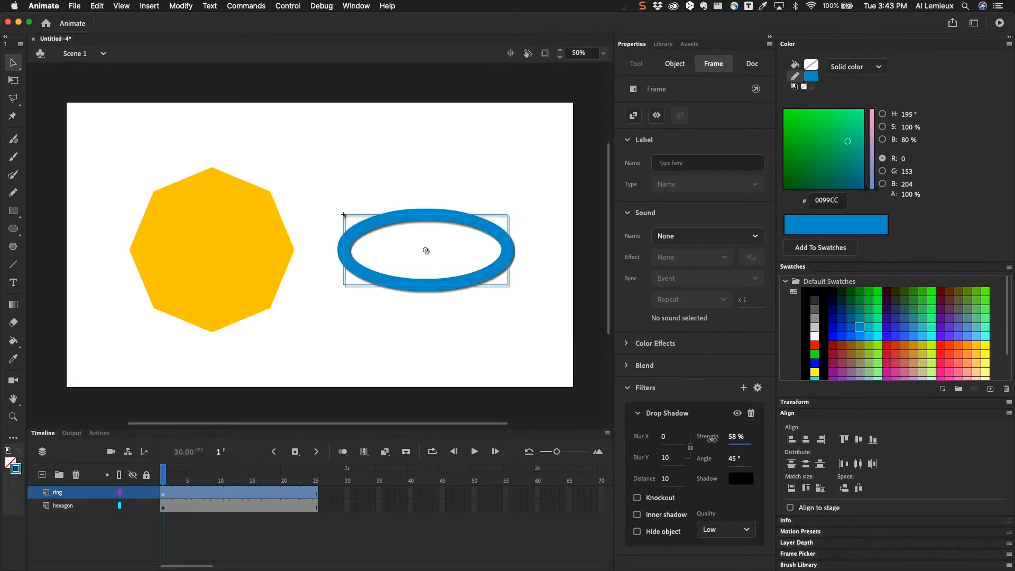
pyautogui.moveTo(736, 436); pyautogui.dragTo(736, 441)
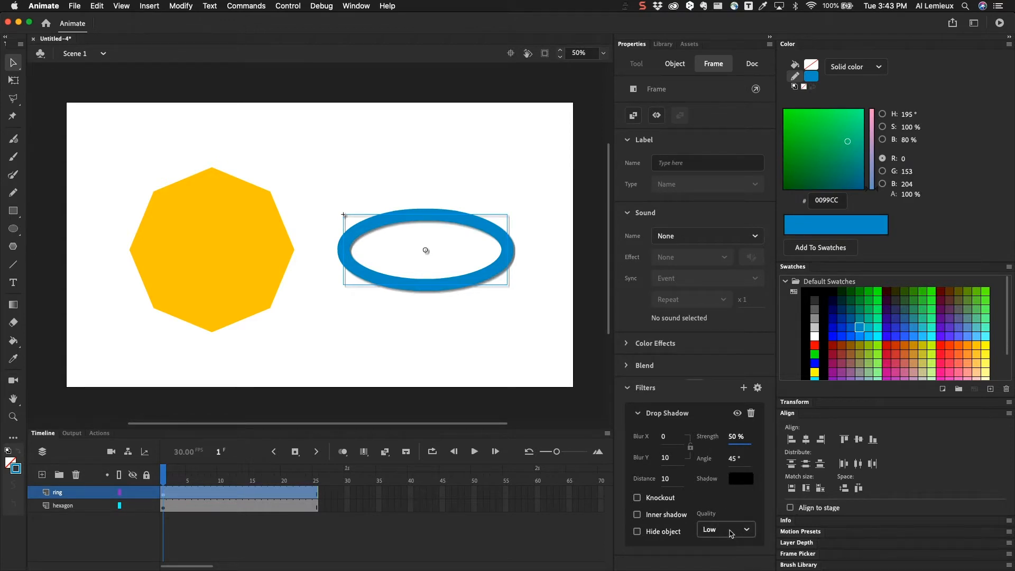
pyautogui.click(726, 529)
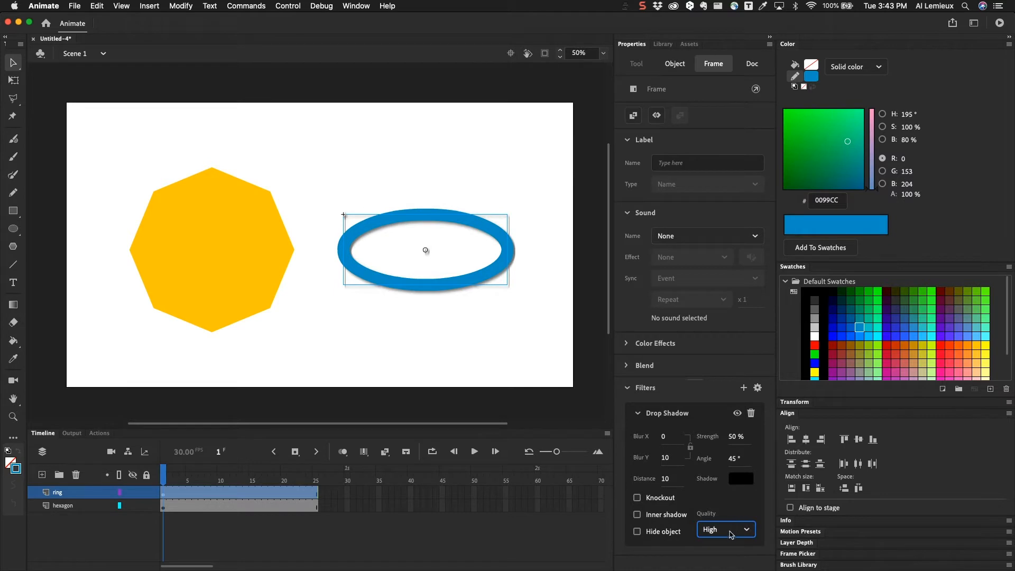
pyautogui.click(725, 529)
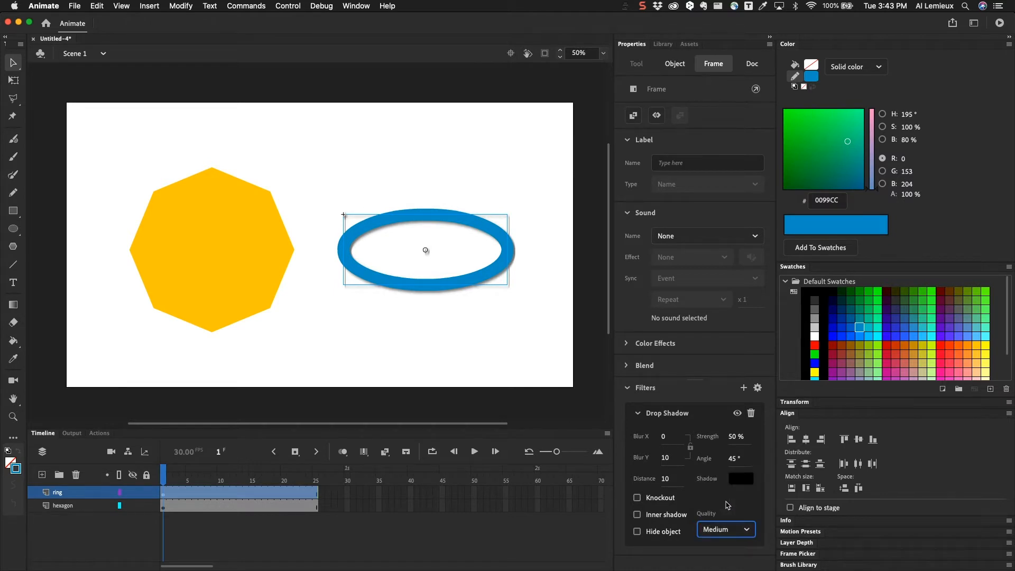
pyautogui.click(725, 529)
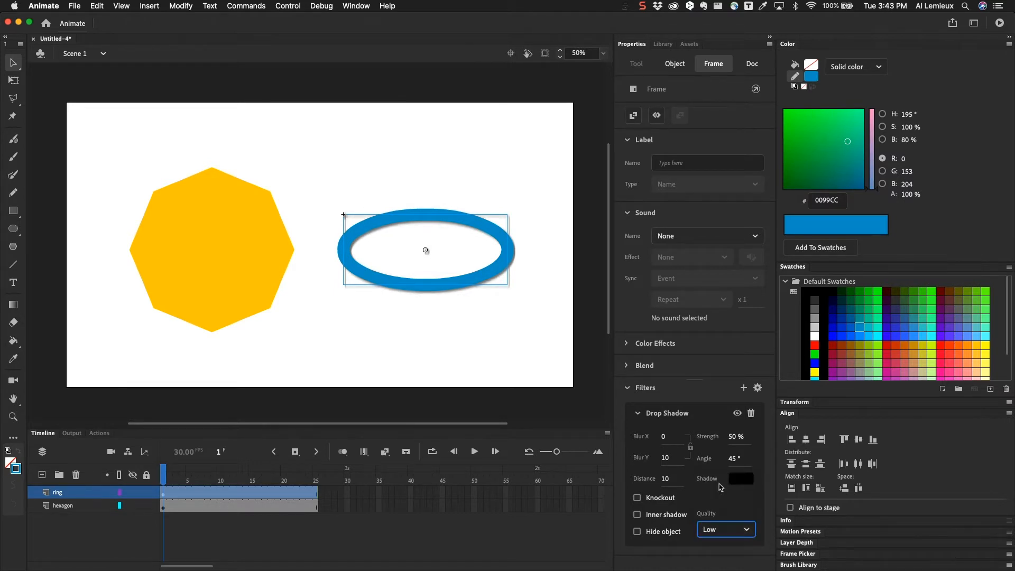
pyautogui.click(725, 529)
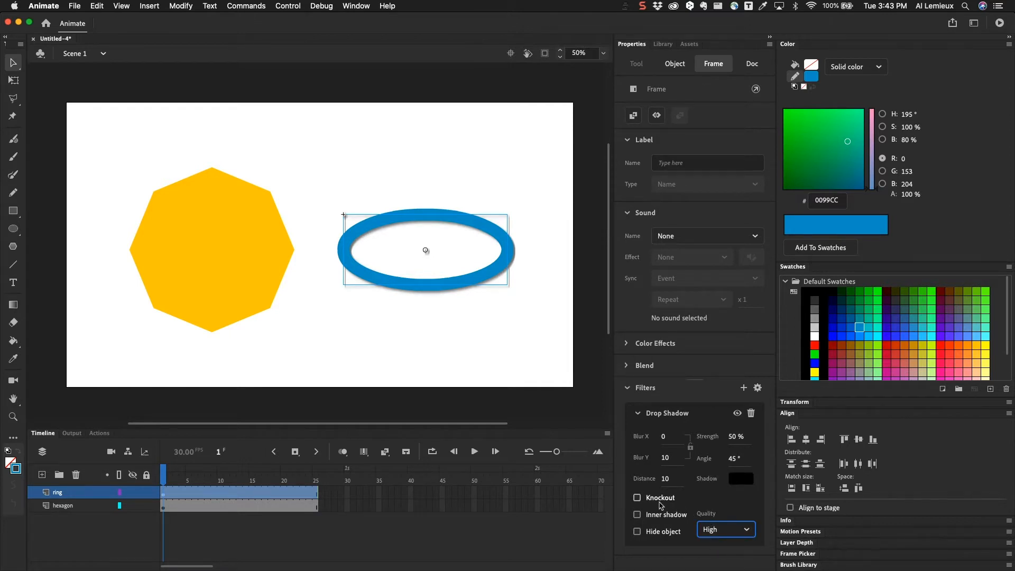
pyautogui.click(637, 497)
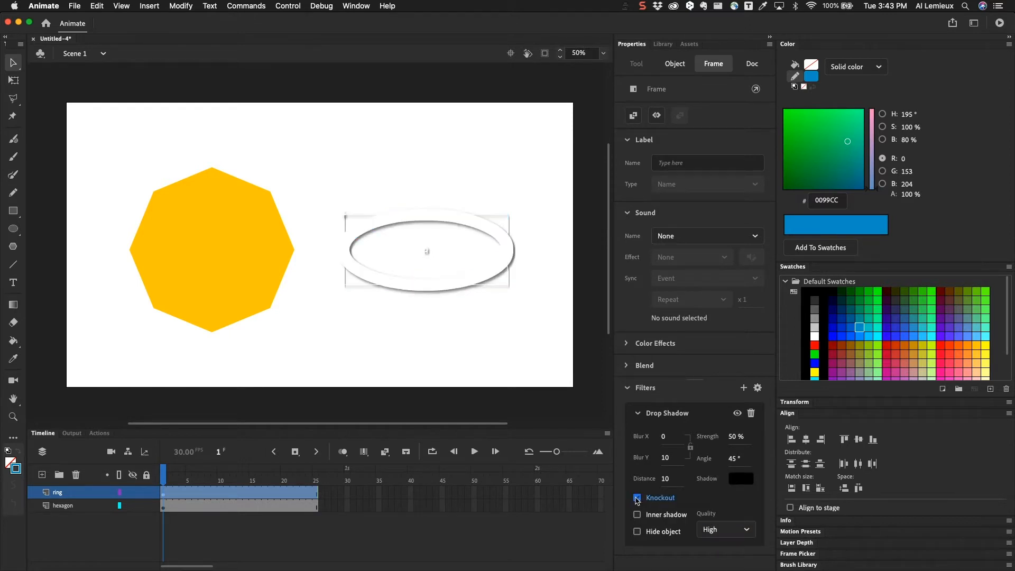
pyautogui.click(636, 497)
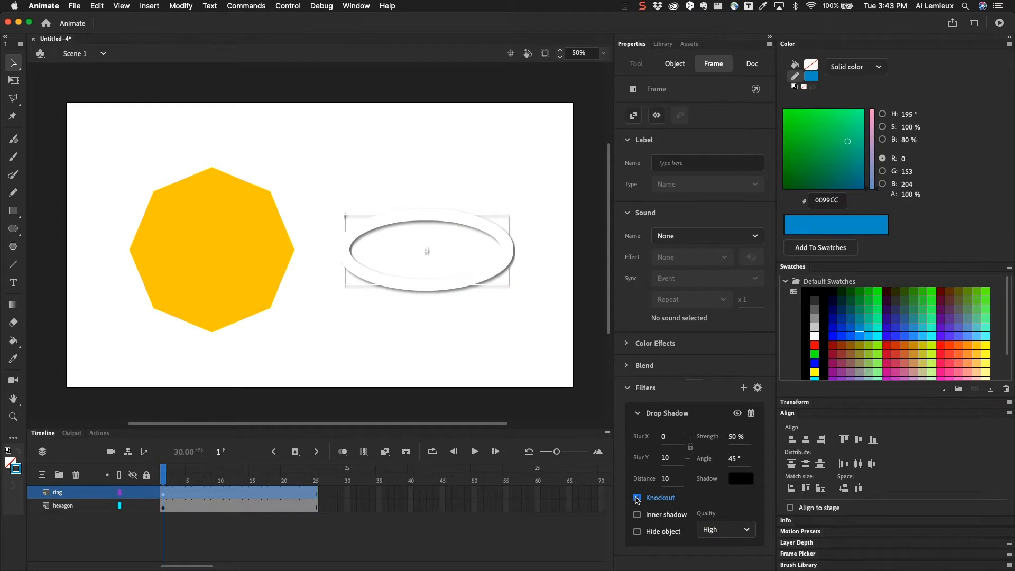
pyautogui.click(637, 497)
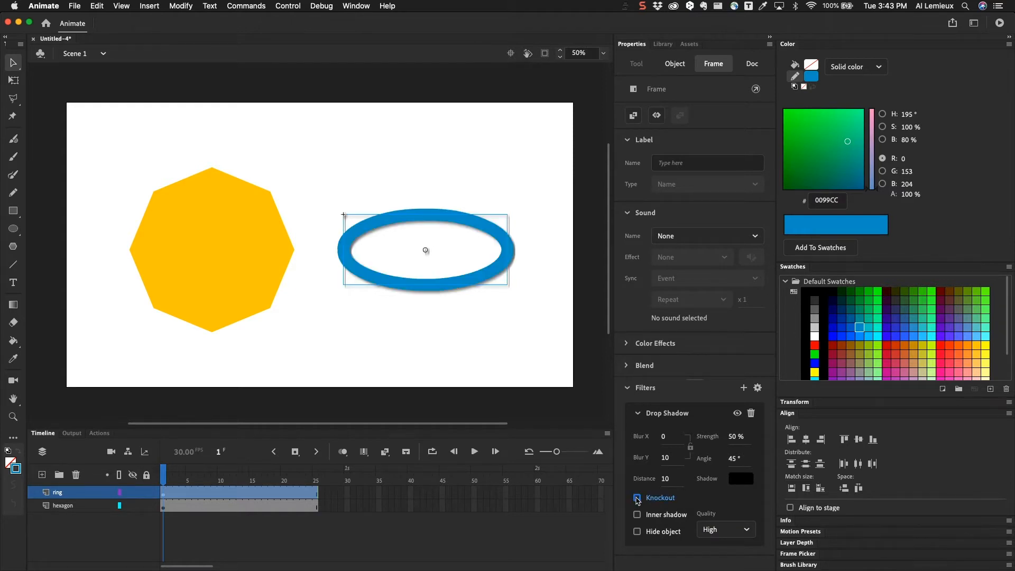
pyautogui.click(637, 497)
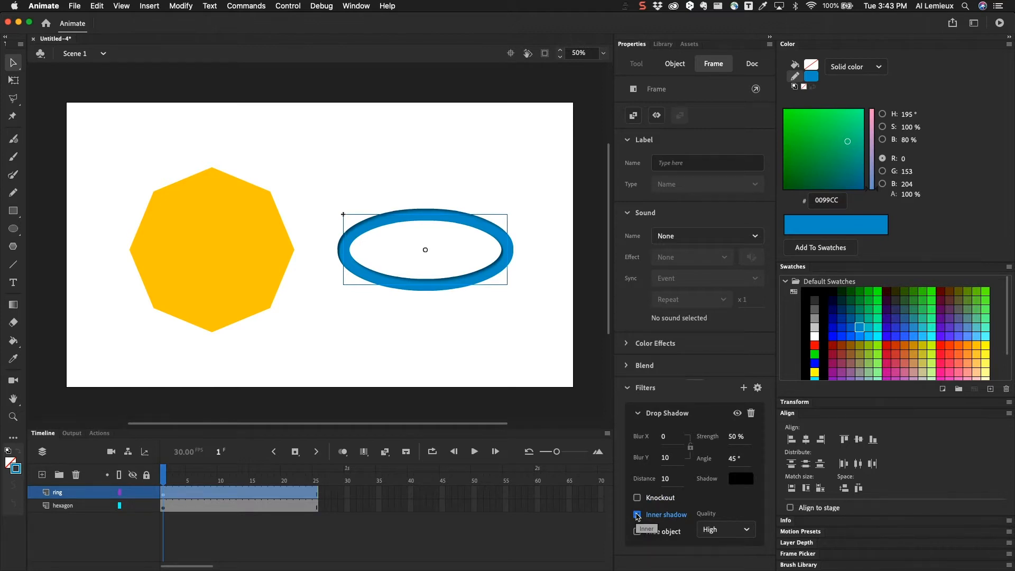
pyautogui.click(637, 531)
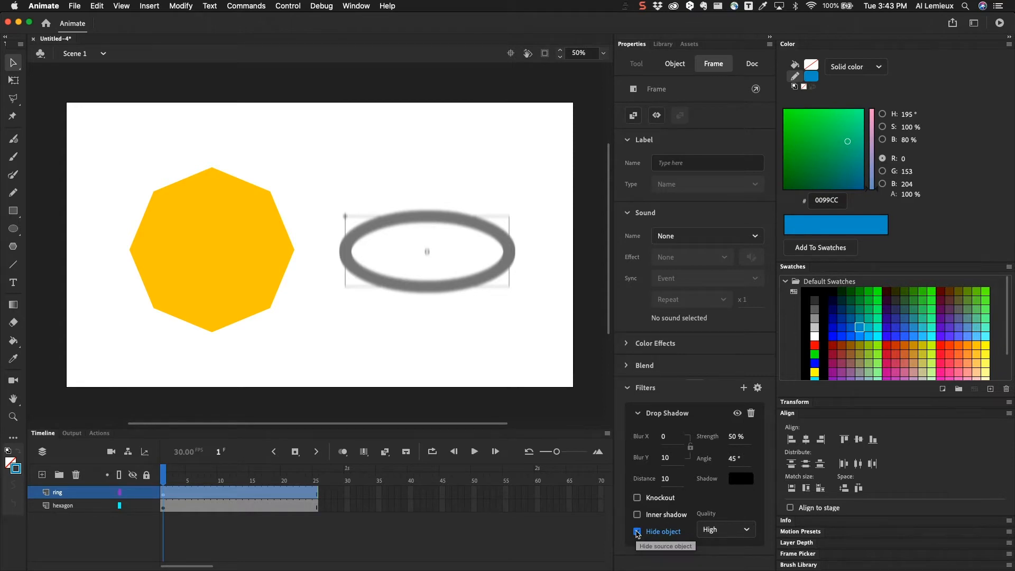
pyautogui.click(637, 531)
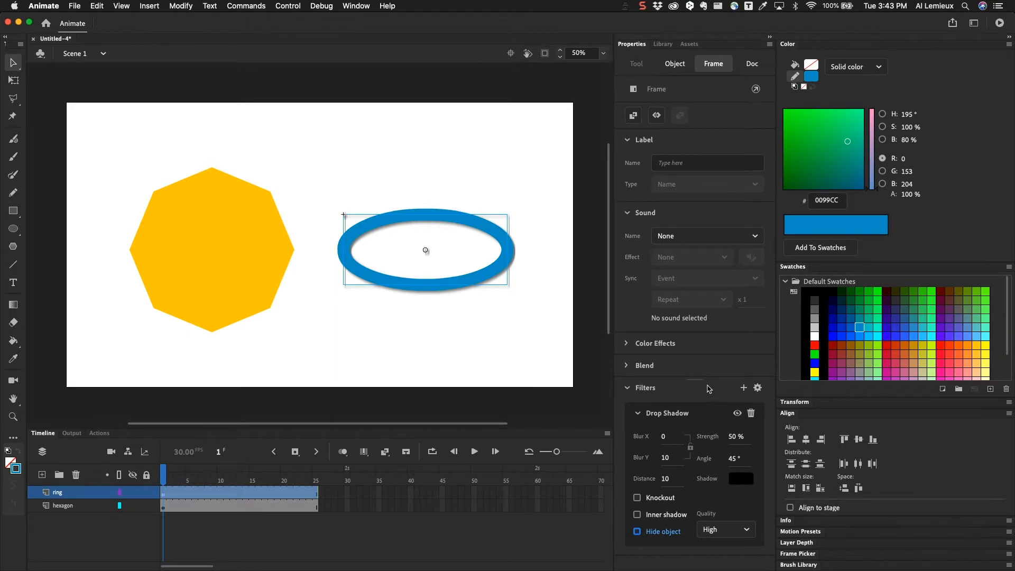
pyautogui.moveTo(715, 501)
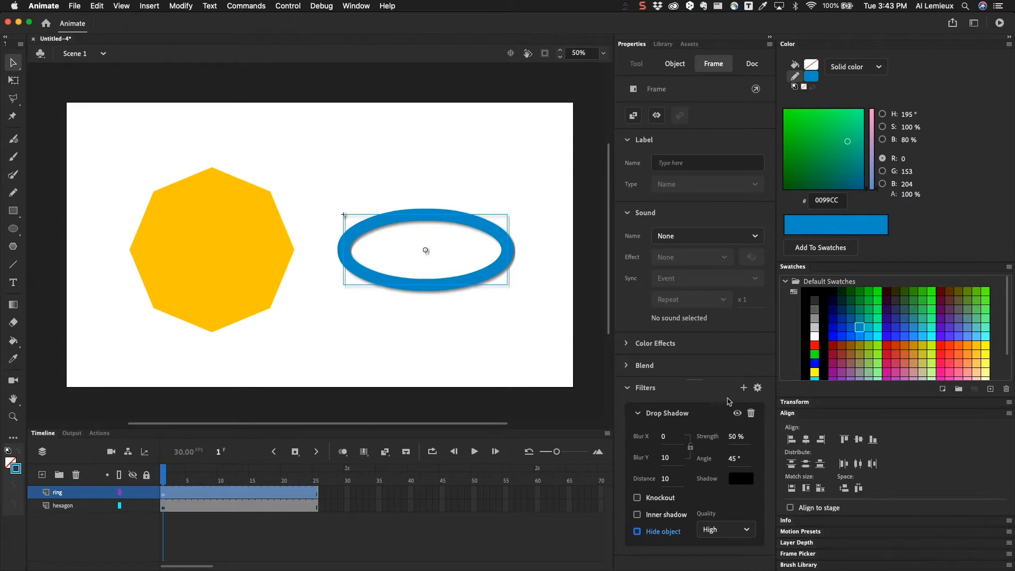
pyautogui.moveTo(744, 387)
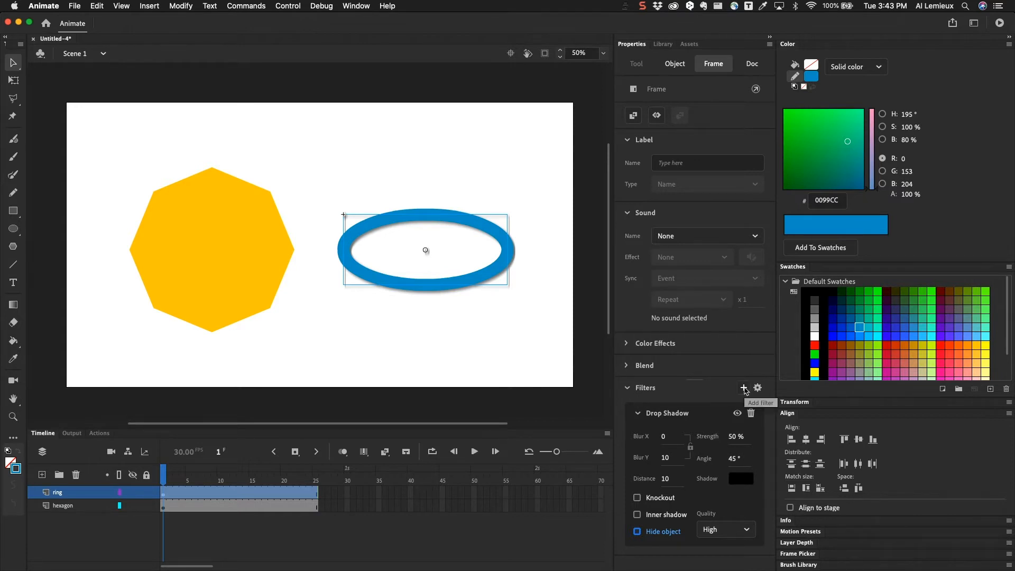
# Add a Blur filter to the ring and bring its horizontal blur down to 0
pyautogui.click(744, 388)
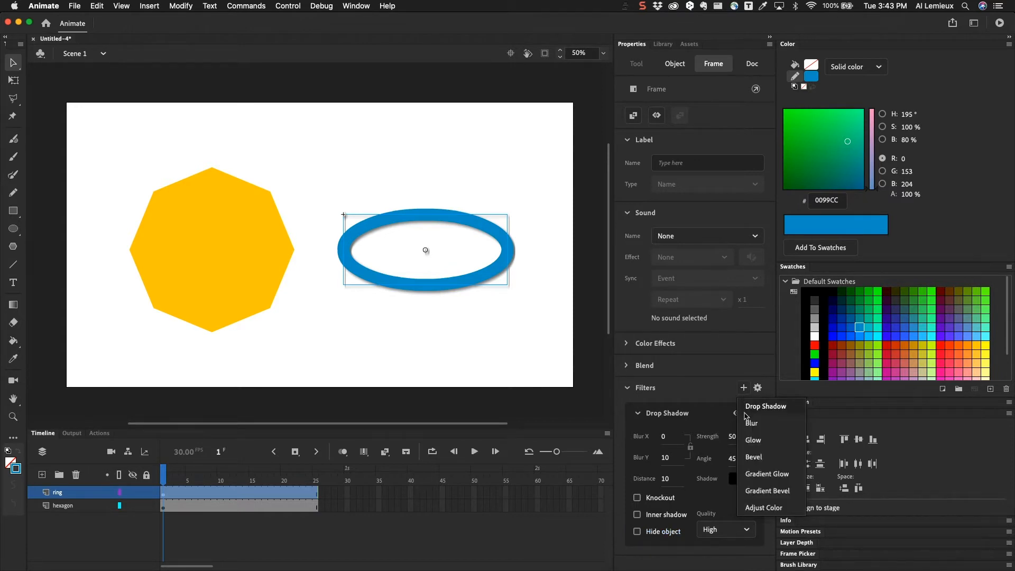
pyautogui.click(751, 423)
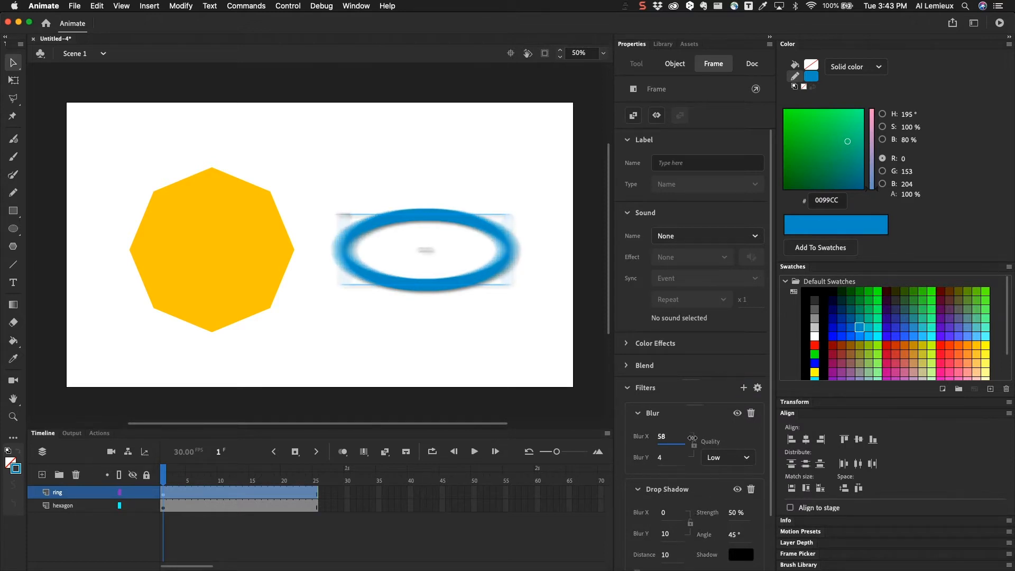
pyautogui.moveTo(683, 436); pyautogui.dragTo(686, 437)
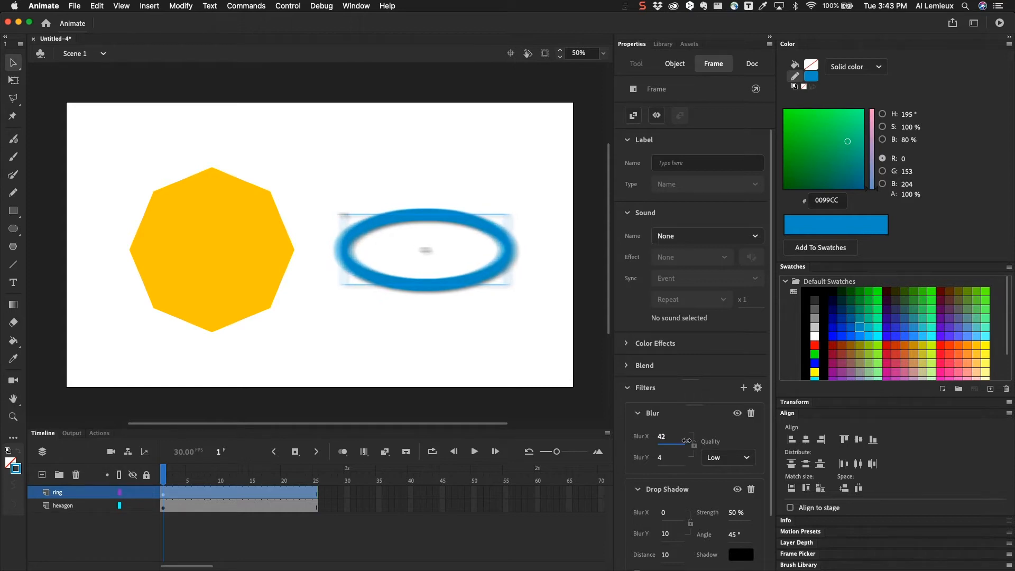
pyautogui.moveTo(690, 441); pyautogui.dragTo(679, 441)
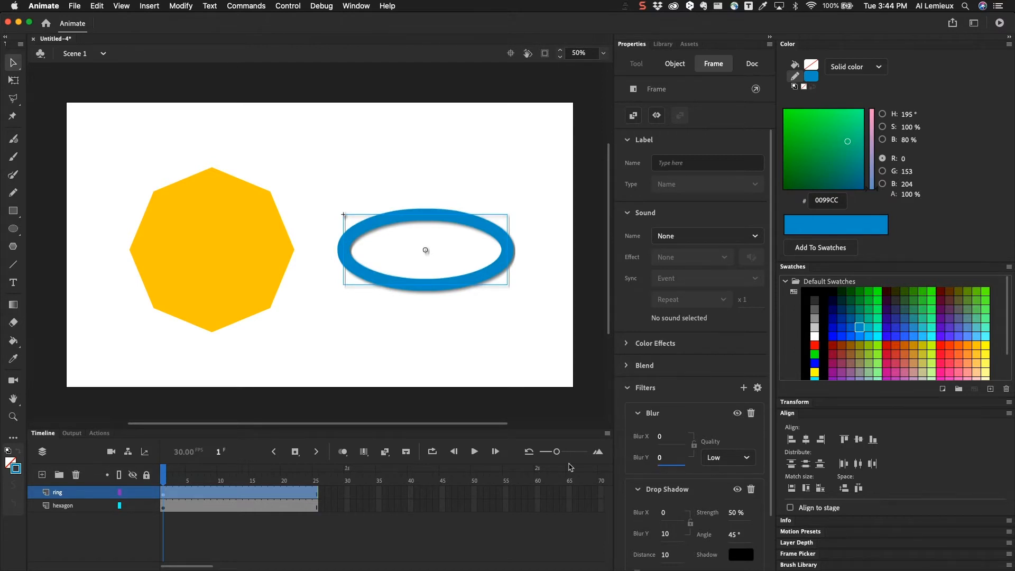
pyautogui.moveTo(255, 482)
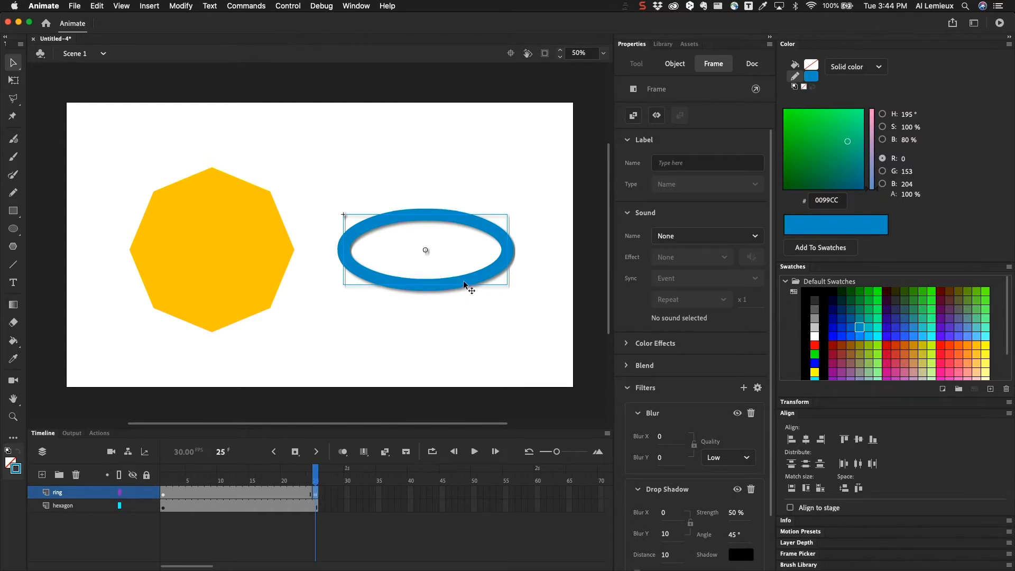
# On frame 25 give the ring a heavy horizontal blur of about 111, then pick a middle frame
pyautogui.click(675, 63)
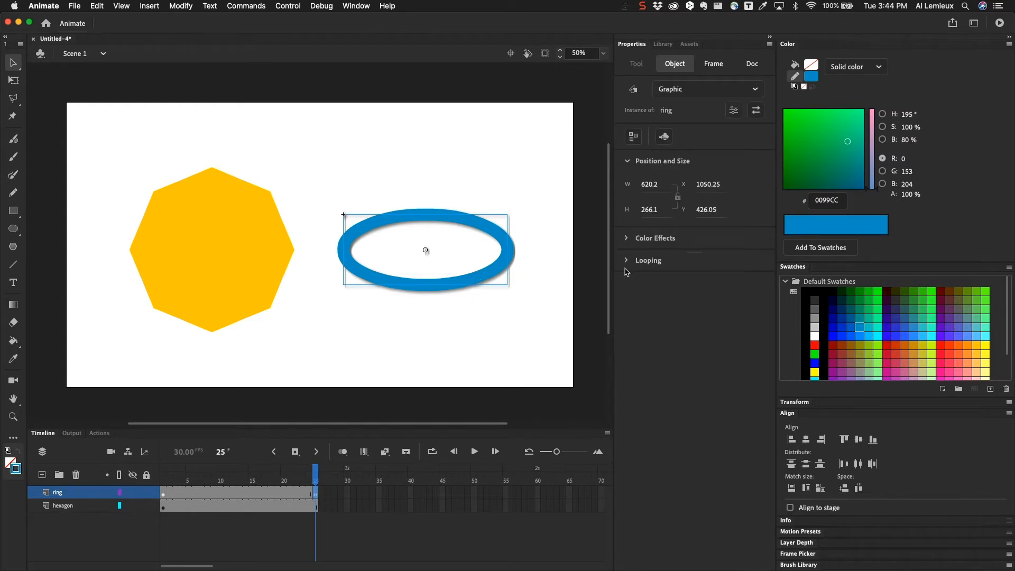
pyautogui.click(713, 64)
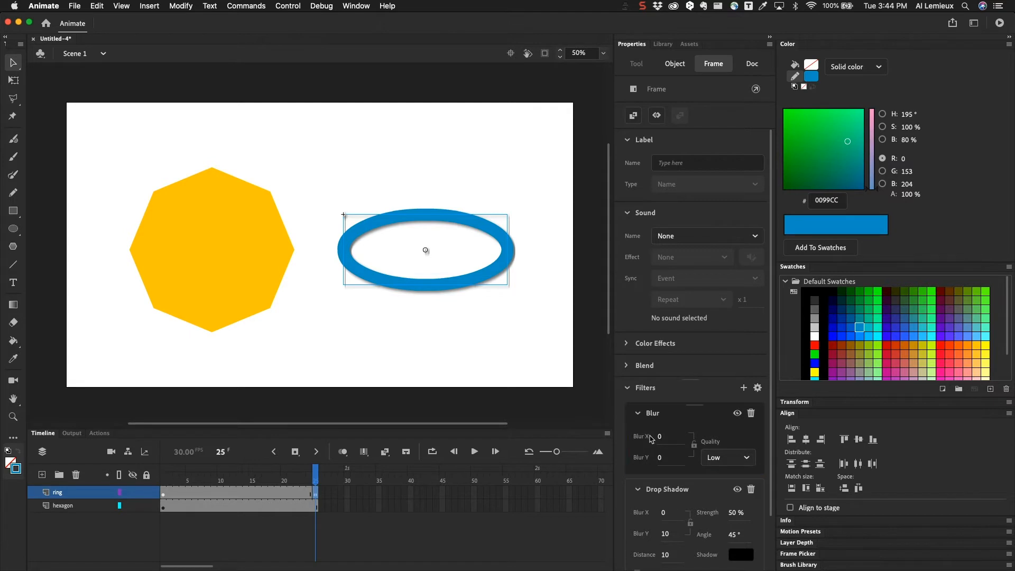
pyautogui.moveTo(659, 446); pyautogui.dragTo(680, 446)
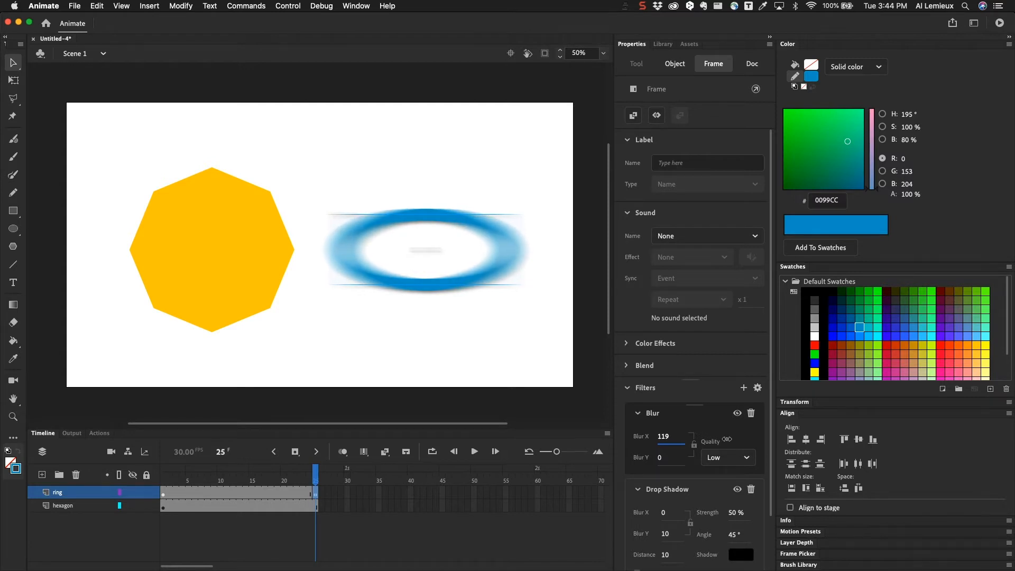
pyautogui.moveTo(680, 443); pyautogui.dragTo(670, 444)
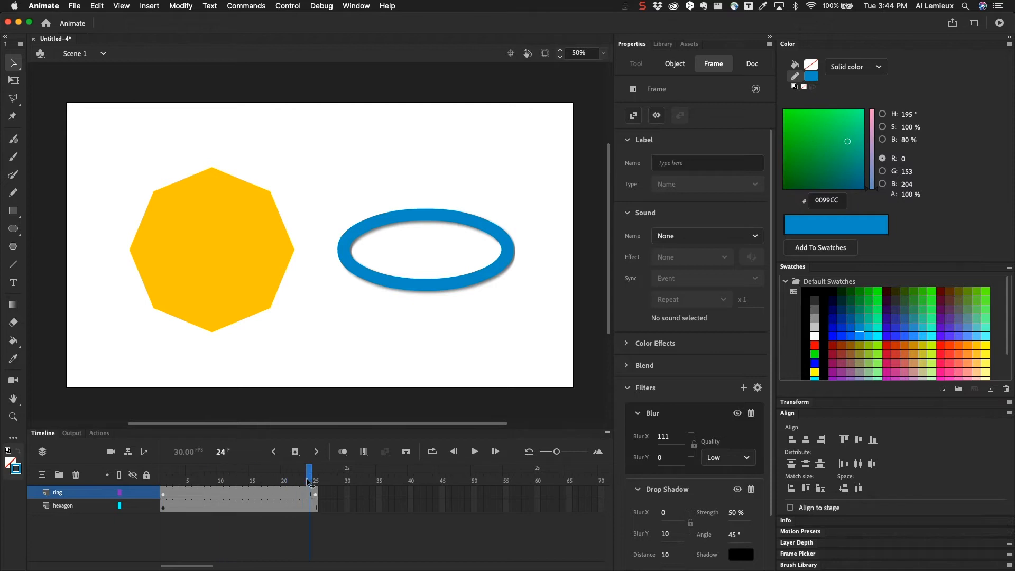
pyautogui.click(201, 473)
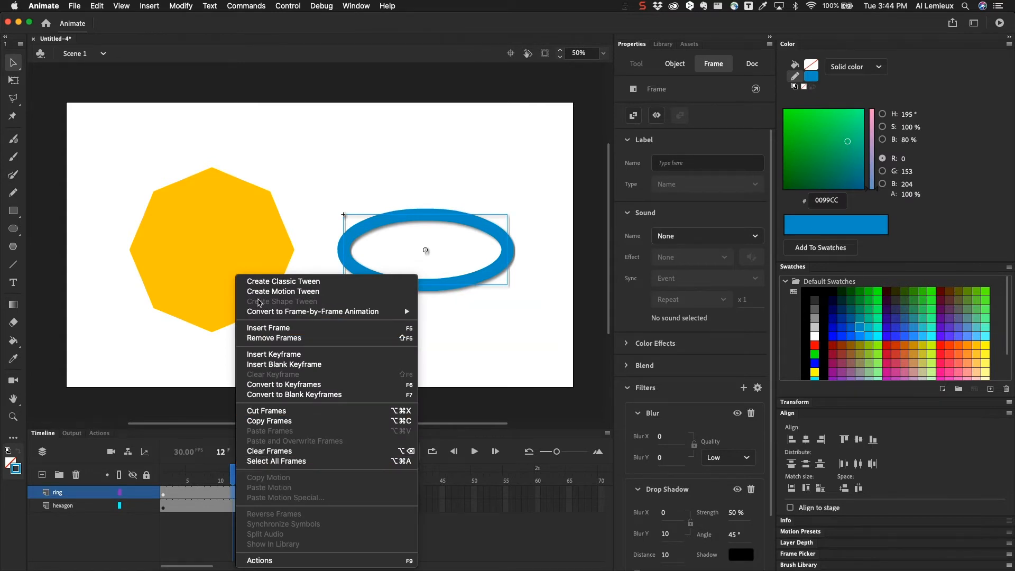
# Create a classic tween so the ring's blur animates across frames 1–25, then select the octagon
pyautogui.click(283, 281)
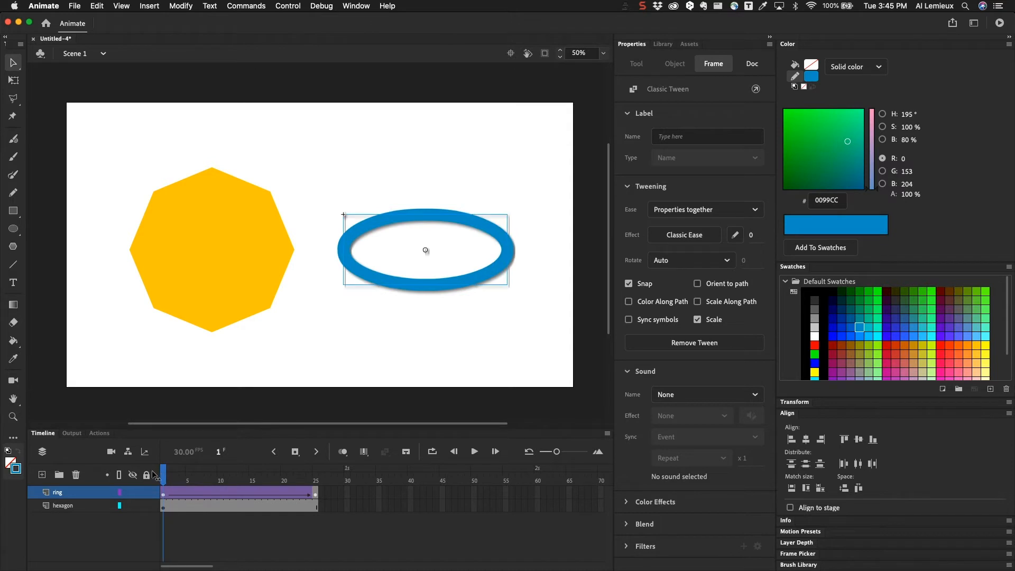
pyautogui.moveTo(163, 469); pyautogui.dragTo(310, 470)
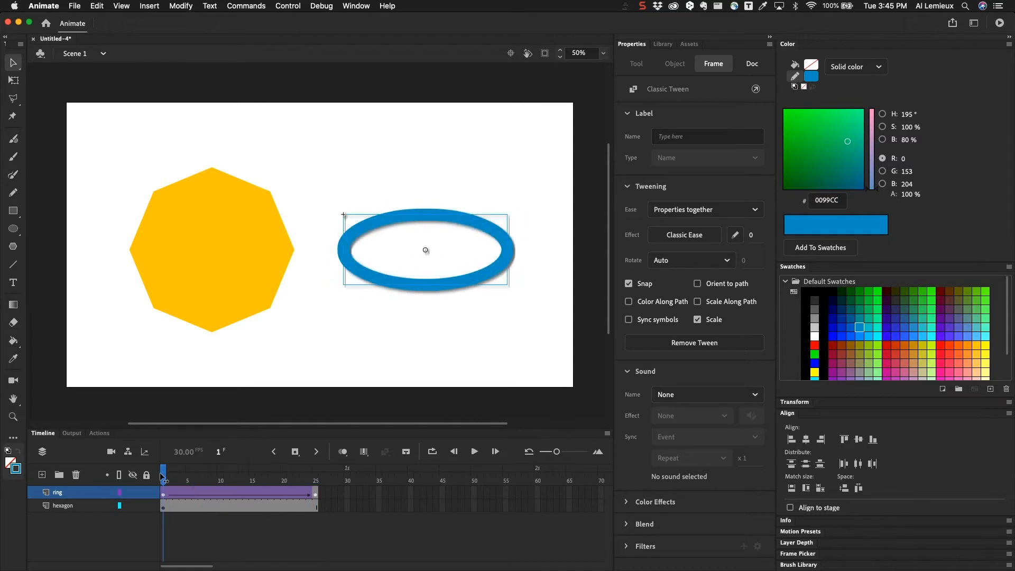
pyautogui.click(752, 64)
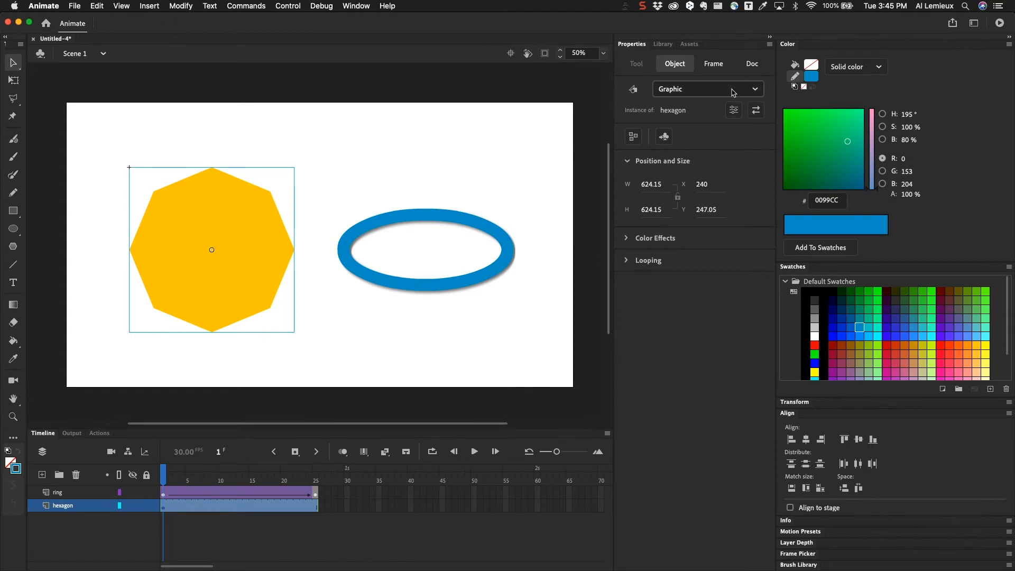
# Add a Bevel filter to the octagon with blur about 30×4.3 and distance 22
pyautogui.click(712, 64)
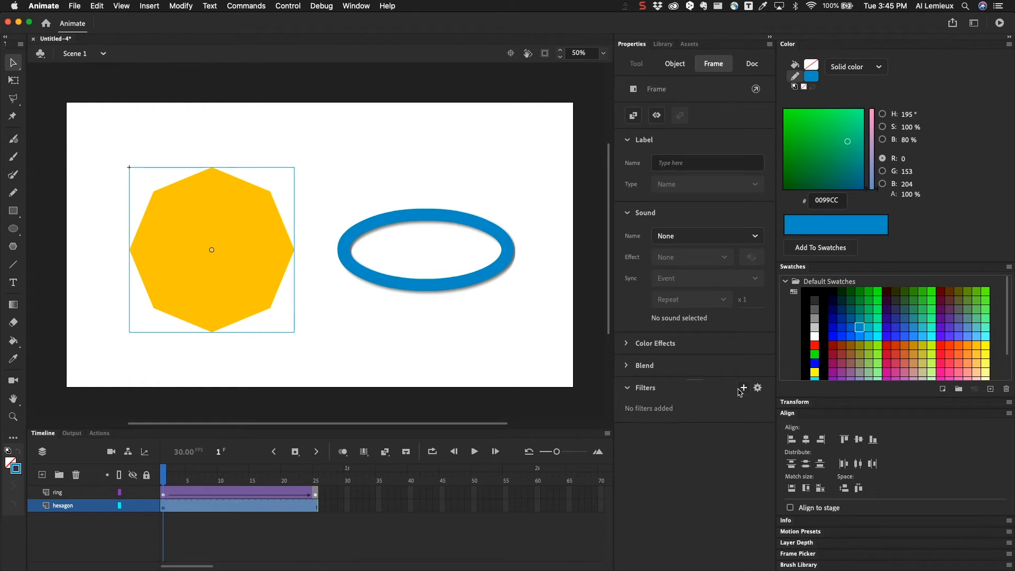
pyautogui.click(742, 387)
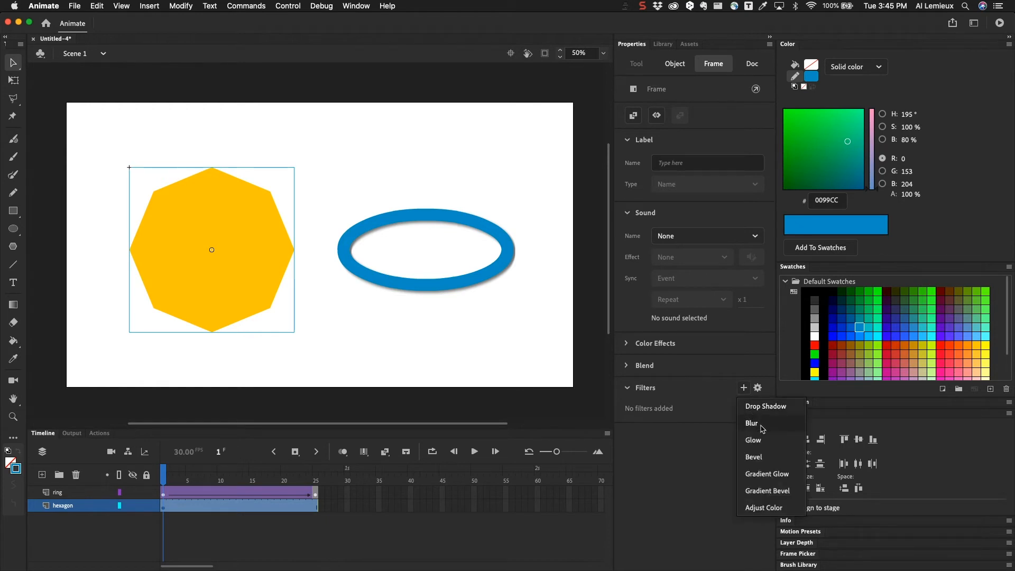
pyautogui.click(754, 457)
pyautogui.write('33')
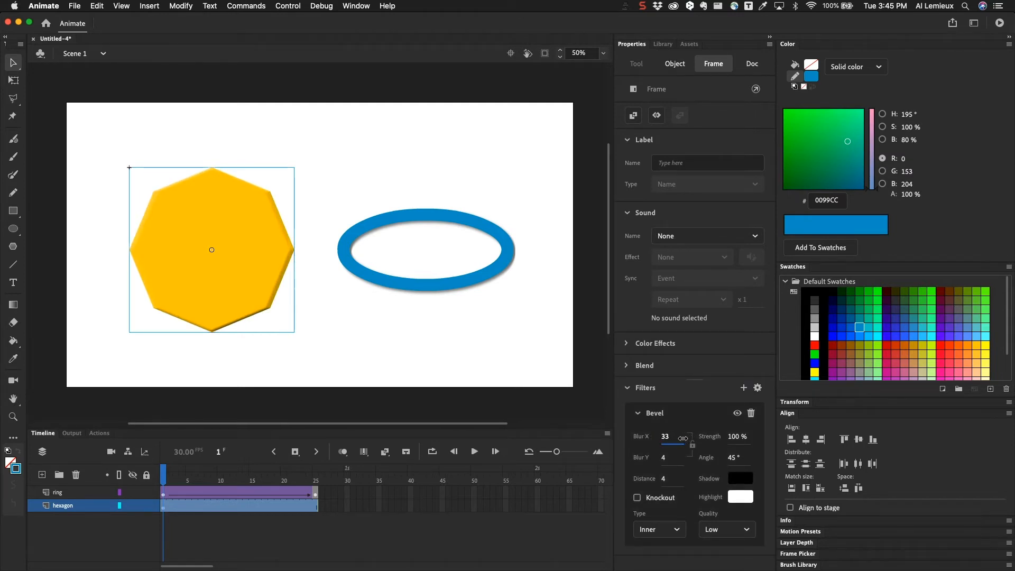
pyautogui.moveTo(680, 436); pyautogui.dragTo(689, 447)
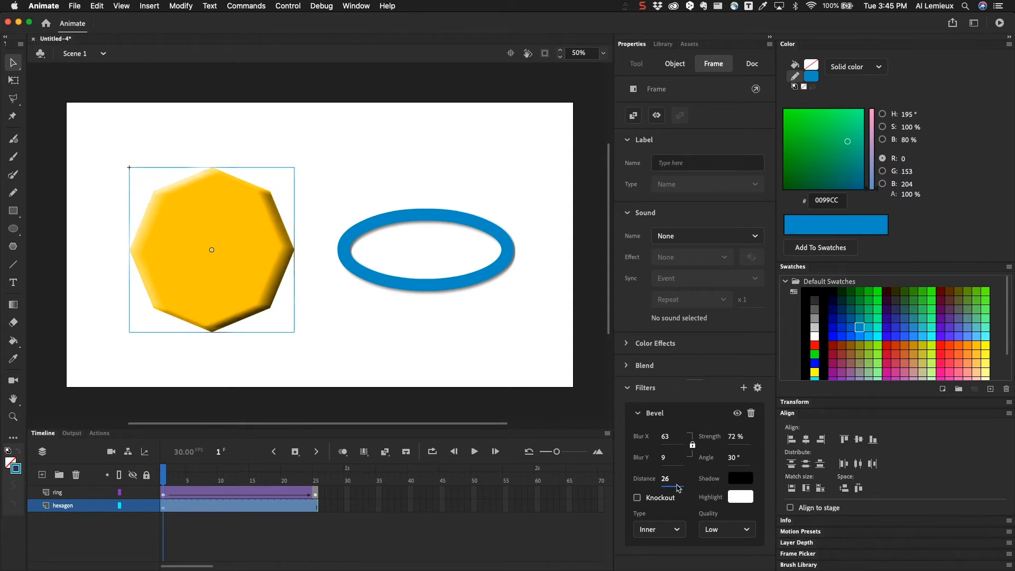
# Try Full and Outer bevel, settle on Inner at High quality, and toggle it to compare
pyautogui.click(660, 529)
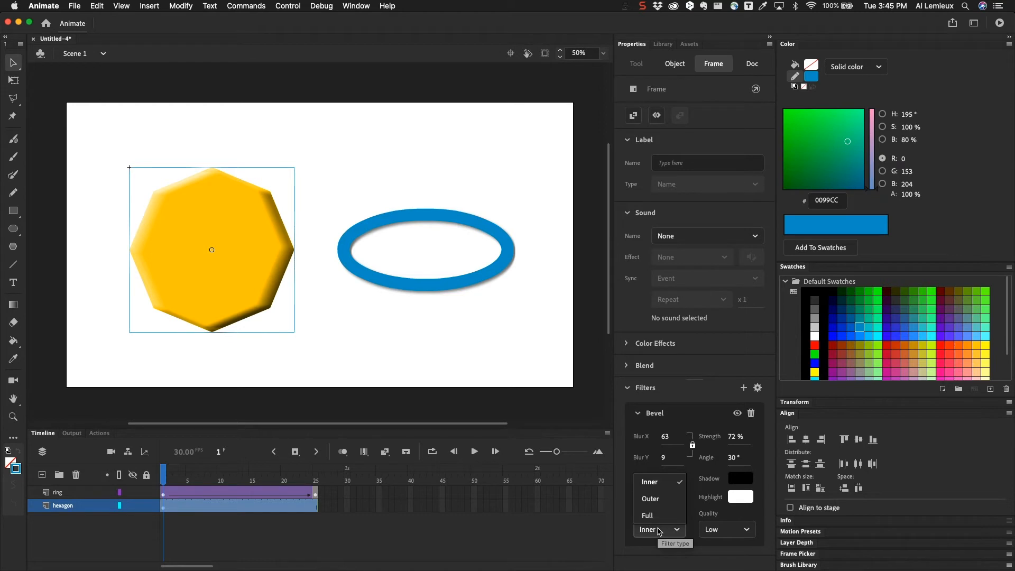
pyautogui.click(647, 516)
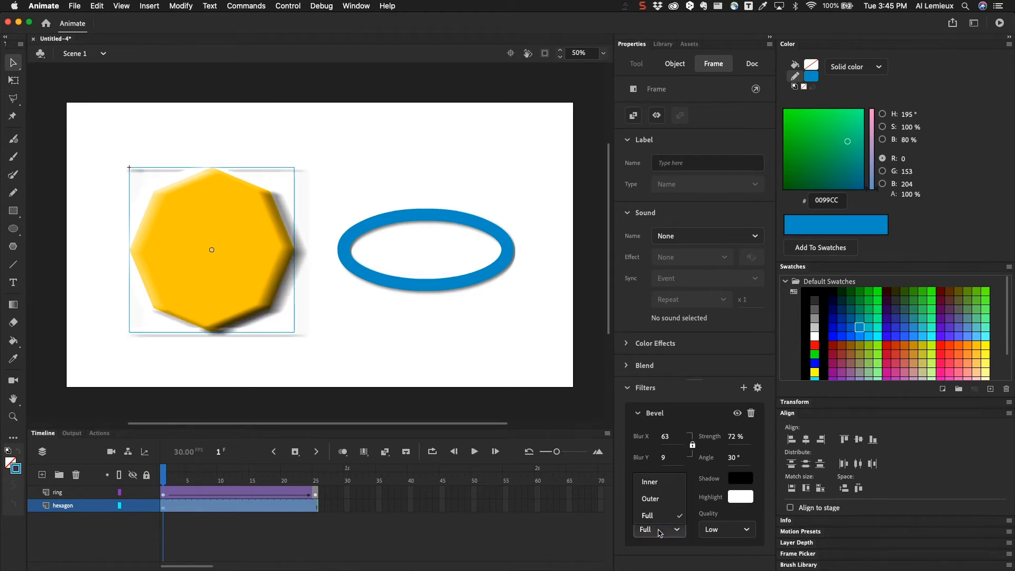
pyautogui.click(651, 499)
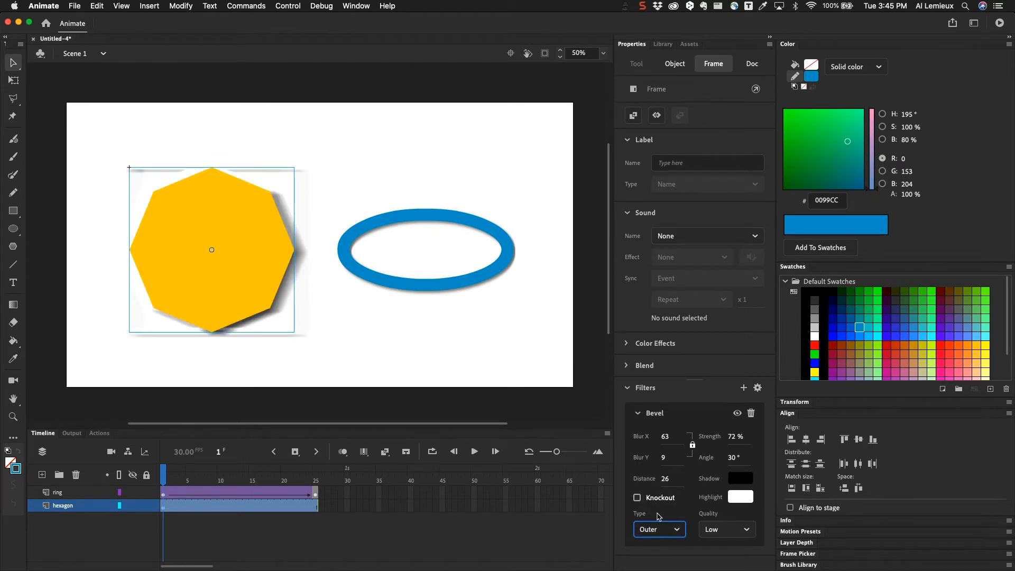
pyautogui.click(660, 529)
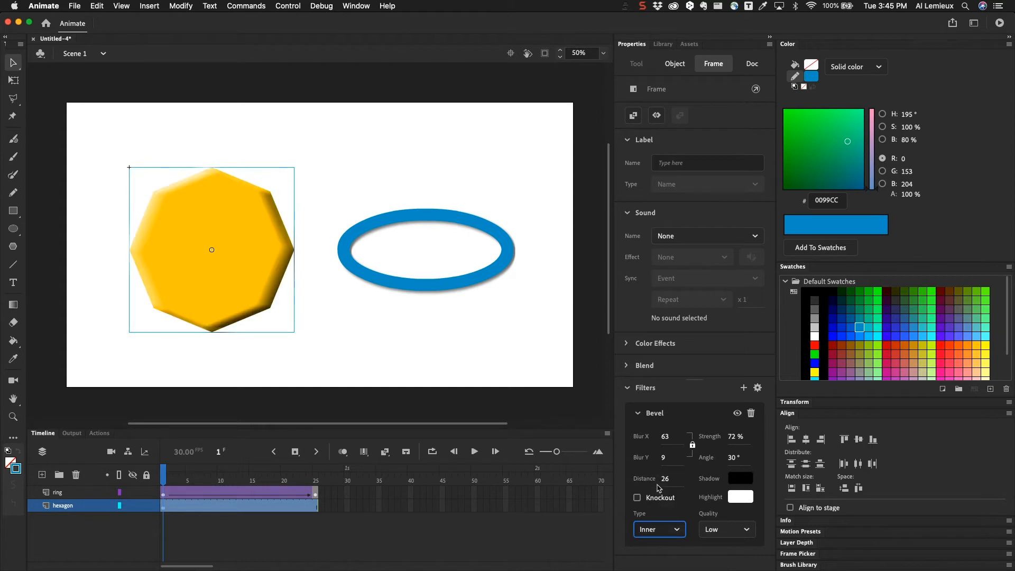
pyautogui.click(727, 529)
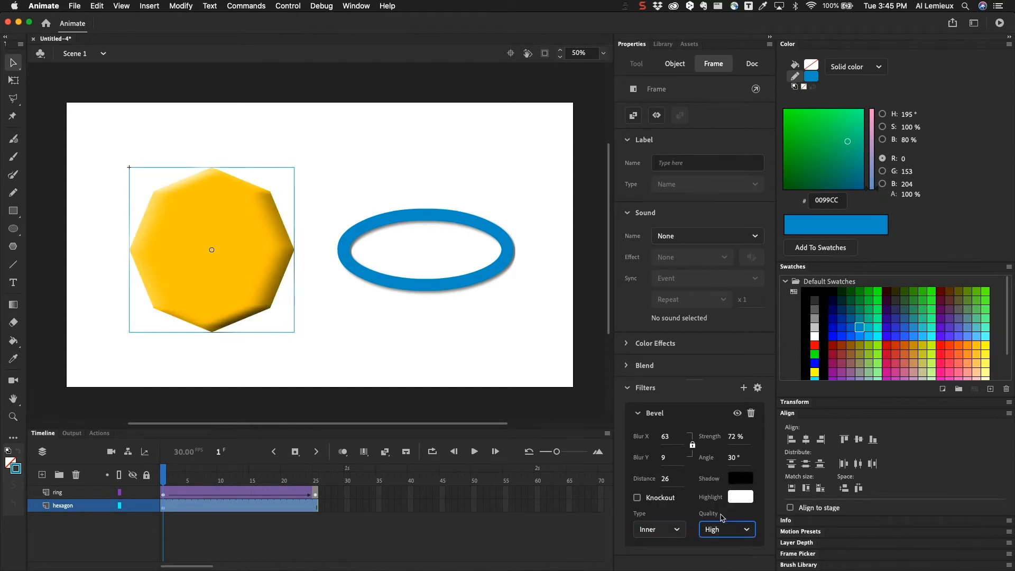
pyautogui.moveTo(717, 533)
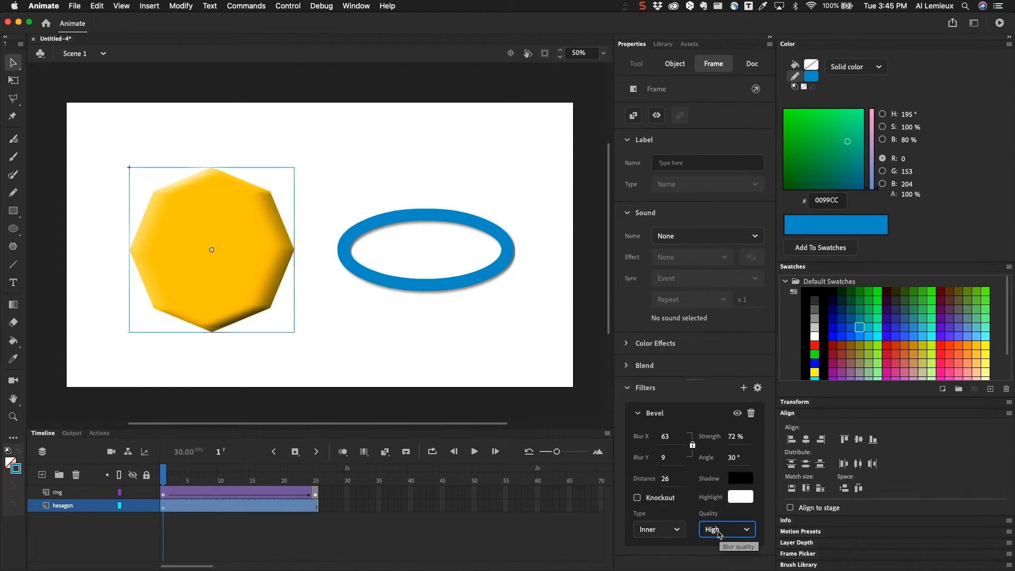
pyautogui.write('-6')
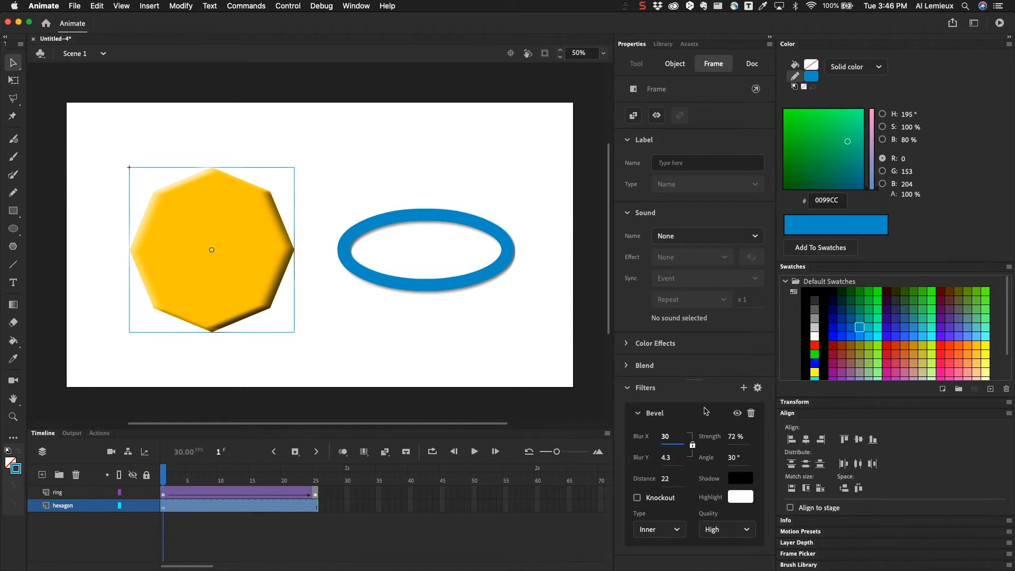
pyautogui.moveTo(733, 418)
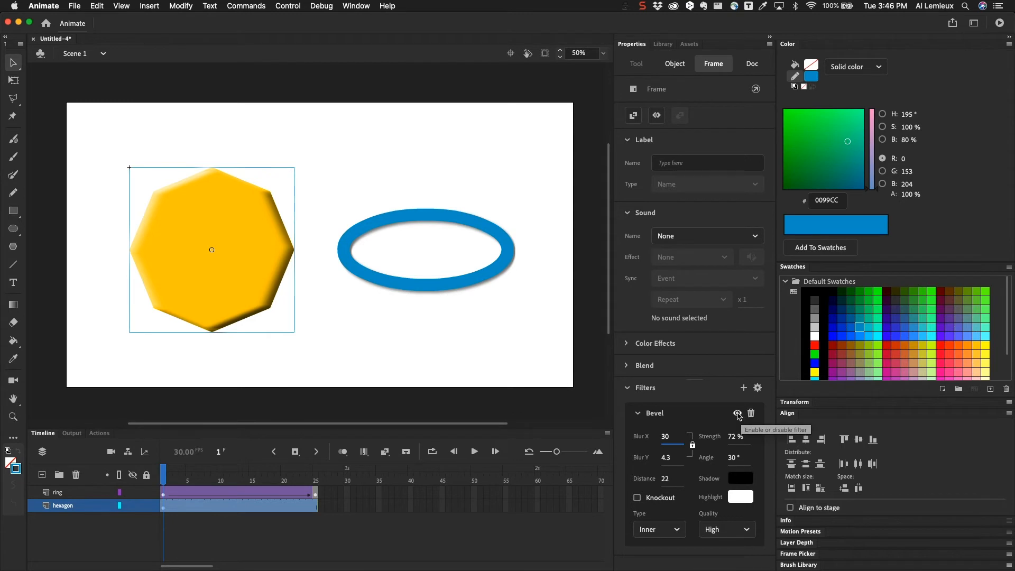
pyautogui.click(737, 413)
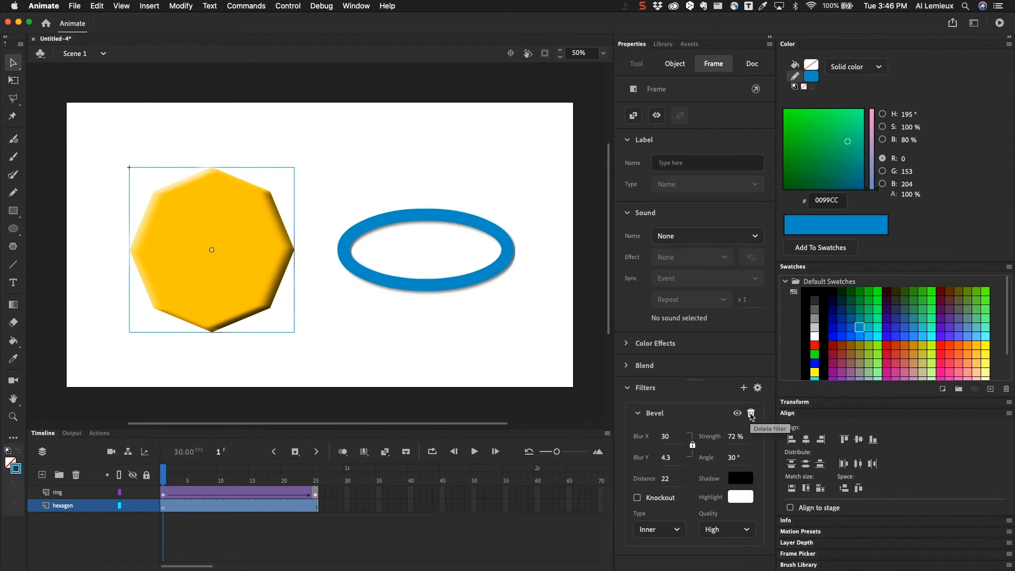
# Replace the bevel with a Glow filter blurred 48×48 on the octagon
pyautogui.click(751, 412)
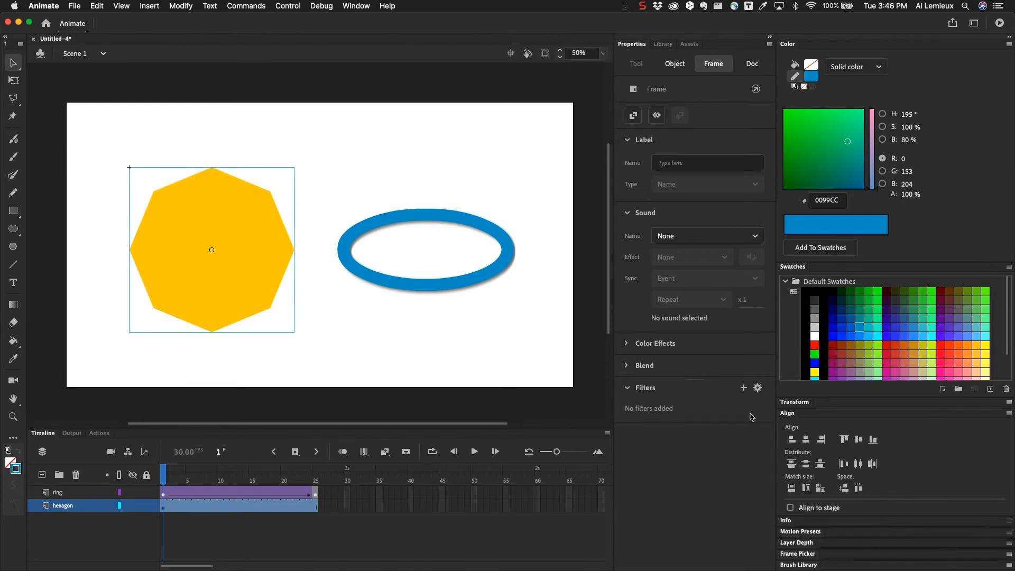
pyautogui.click(743, 387)
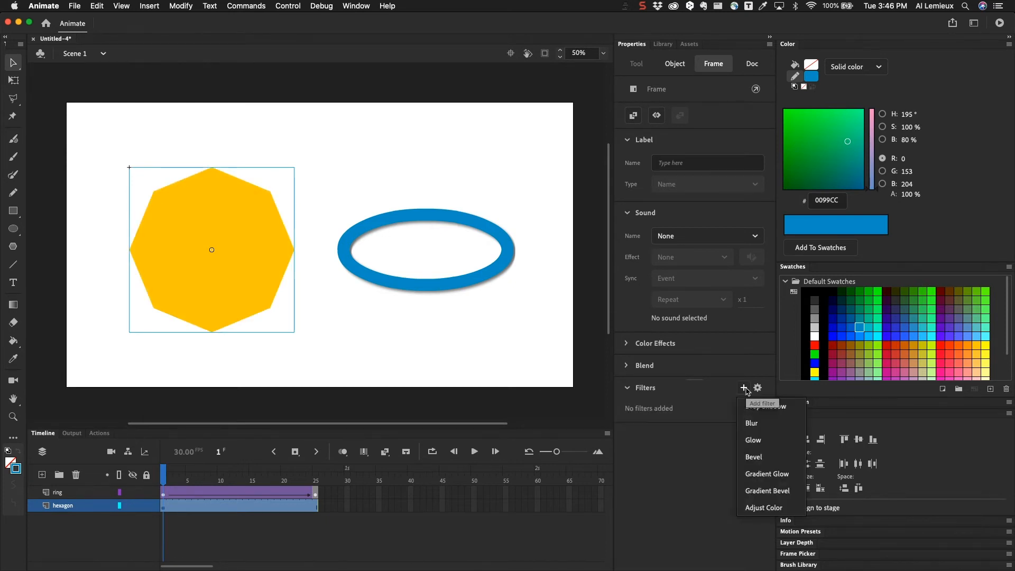
pyautogui.moveTo(766, 444)
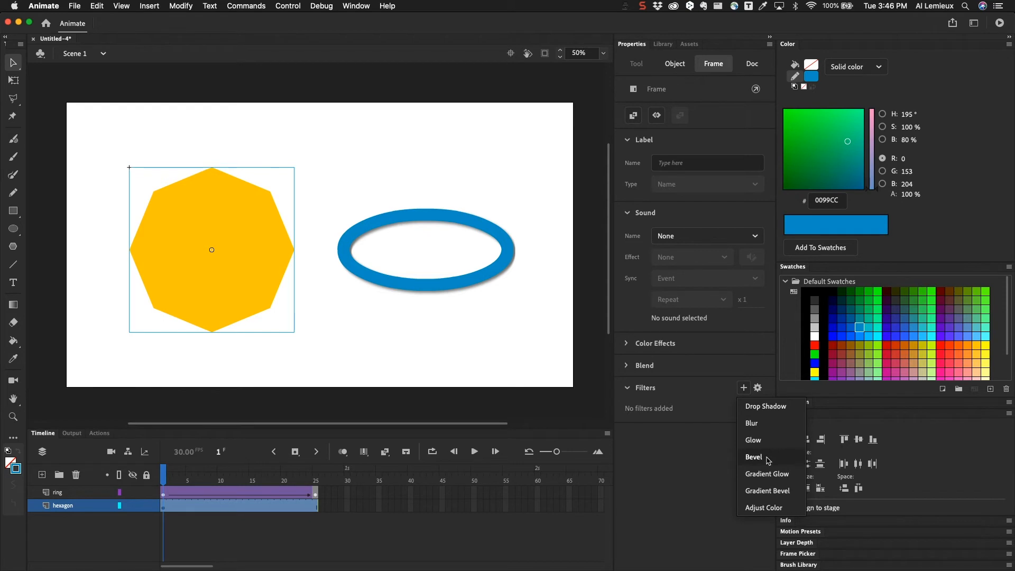
pyautogui.moveTo(770, 445)
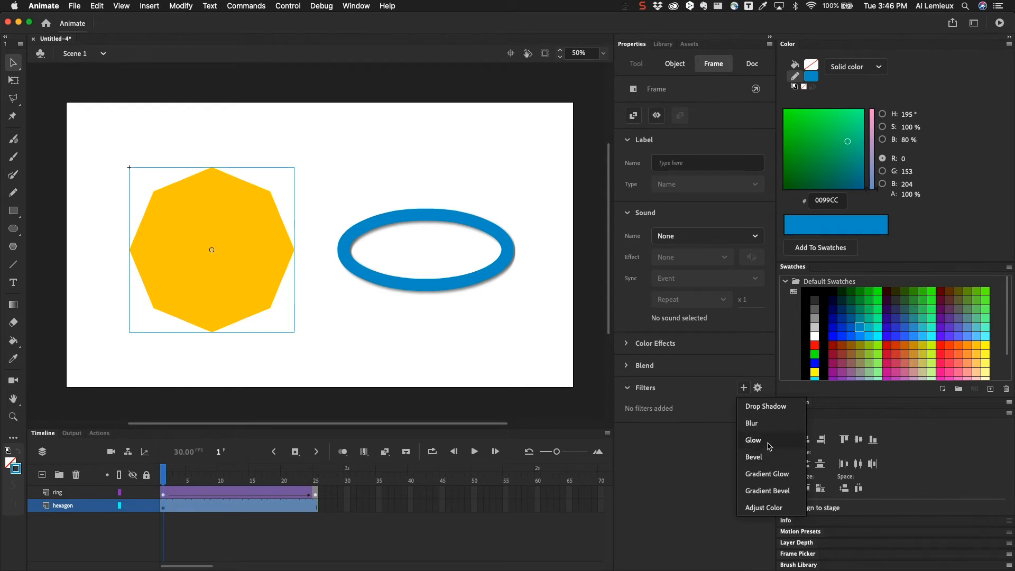
pyautogui.moveTo(764, 441)
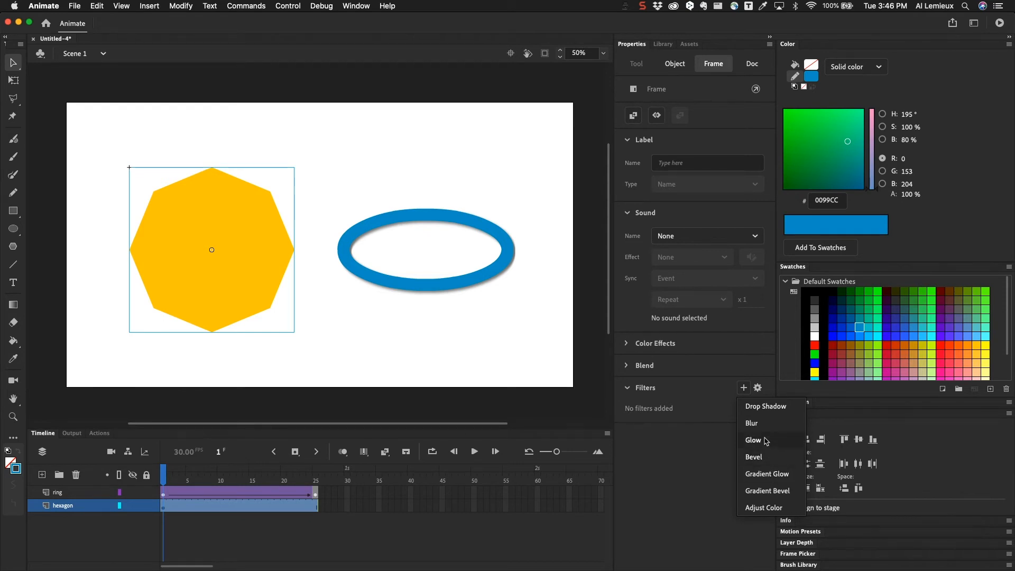
pyautogui.click(753, 440)
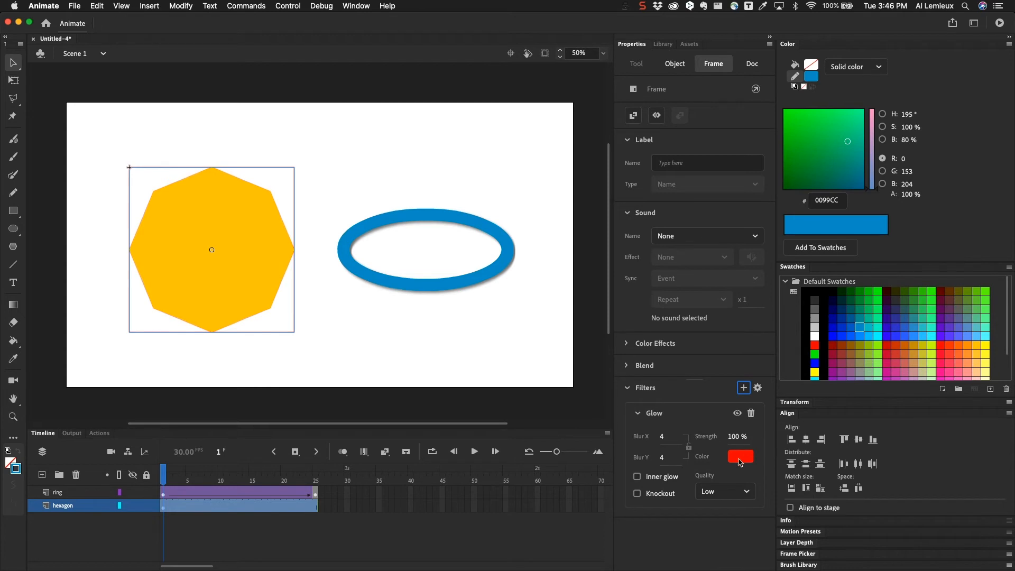
pyautogui.moveTo(665, 436); pyautogui.dragTo(681, 435)
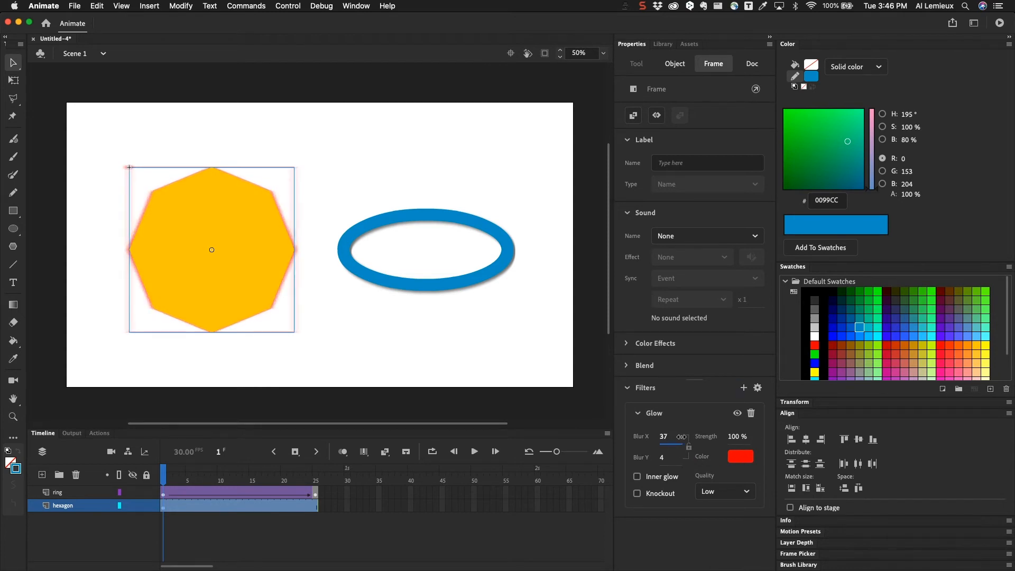
pyautogui.moveTo(676, 435); pyautogui.dragTo(690, 436)
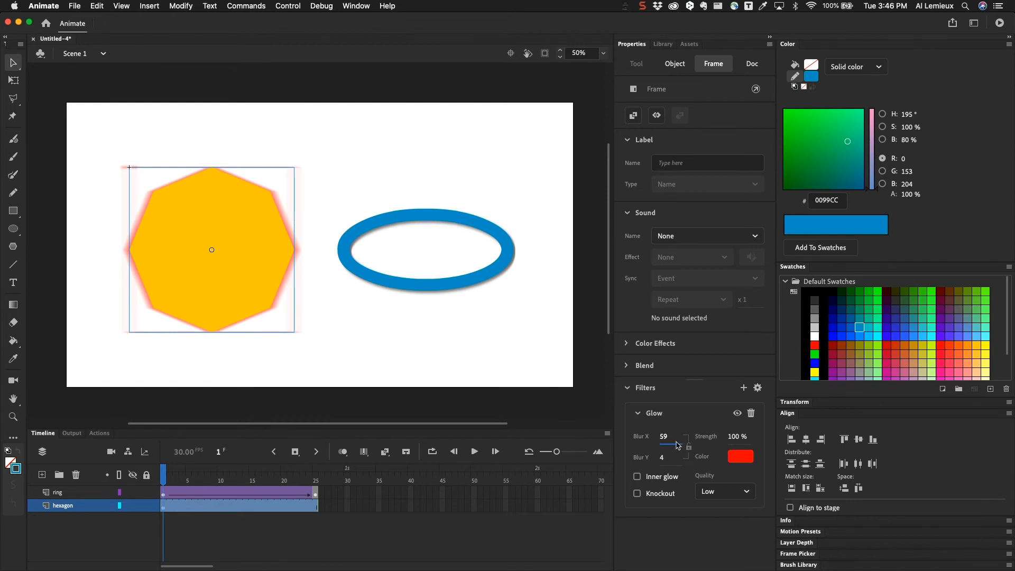
pyautogui.moveTo(677, 444); pyautogui.dragTo(662, 445)
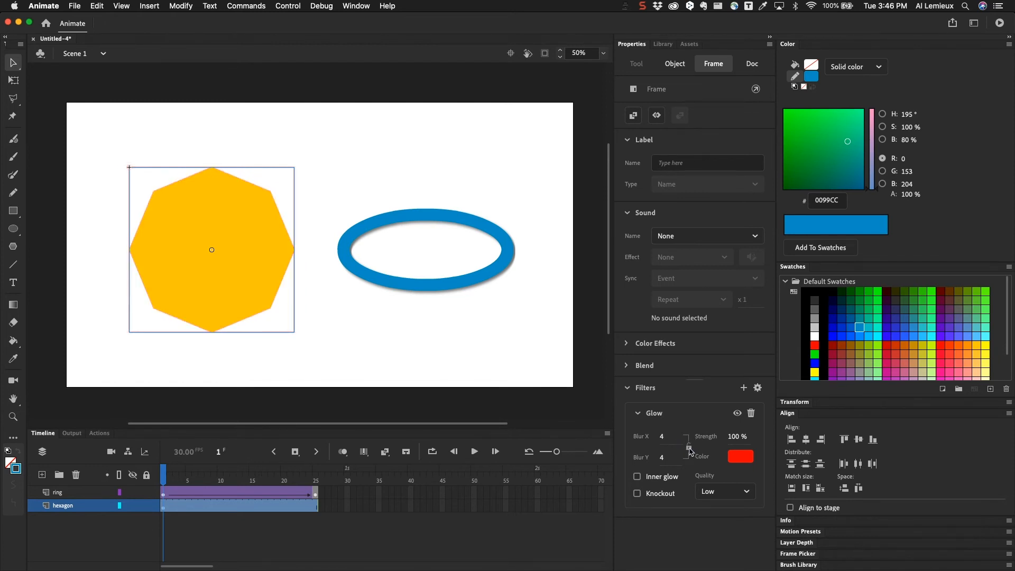
pyautogui.moveTo(670, 435); pyautogui.dragTo(675, 436)
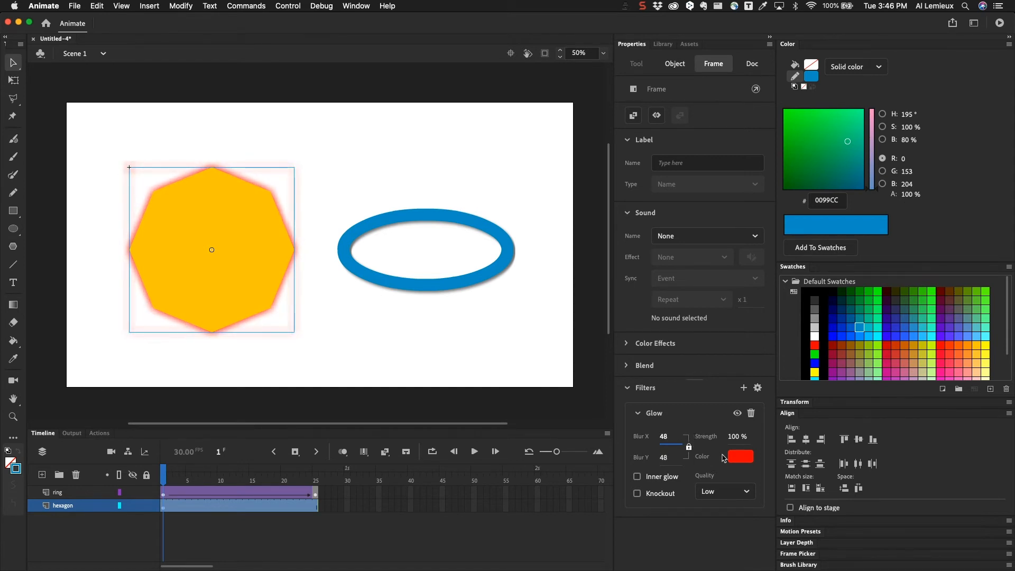
# Set the glow quality to High and change its colour from red to yellow
pyautogui.click(724, 491)
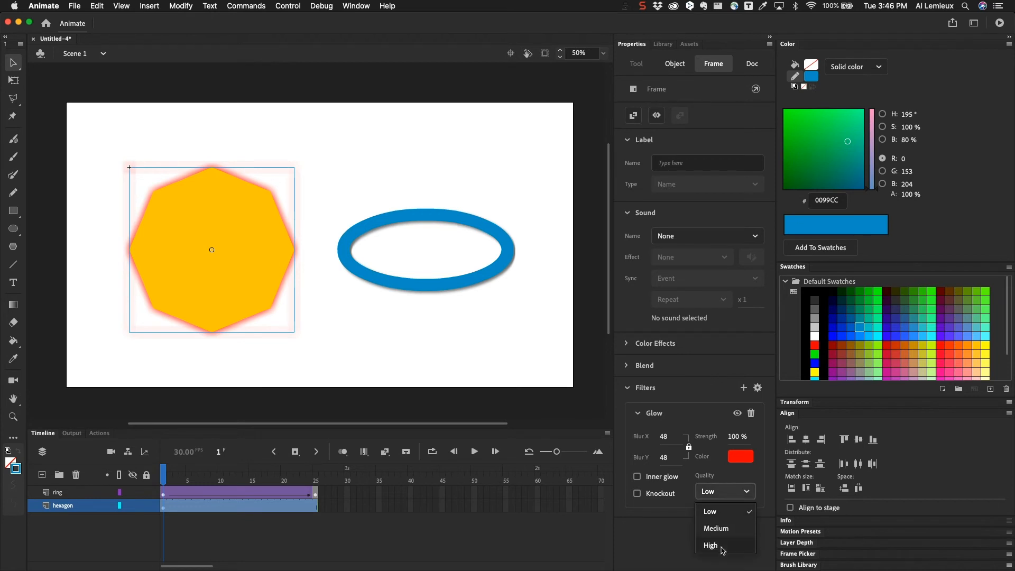
pyautogui.click(711, 544)
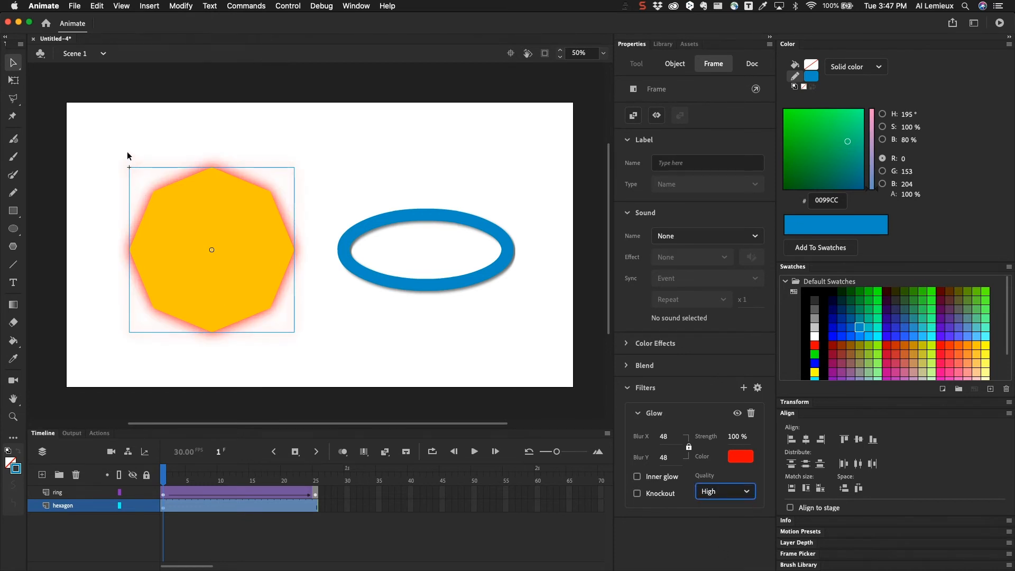
pyautogui.moveTo(524, 336)
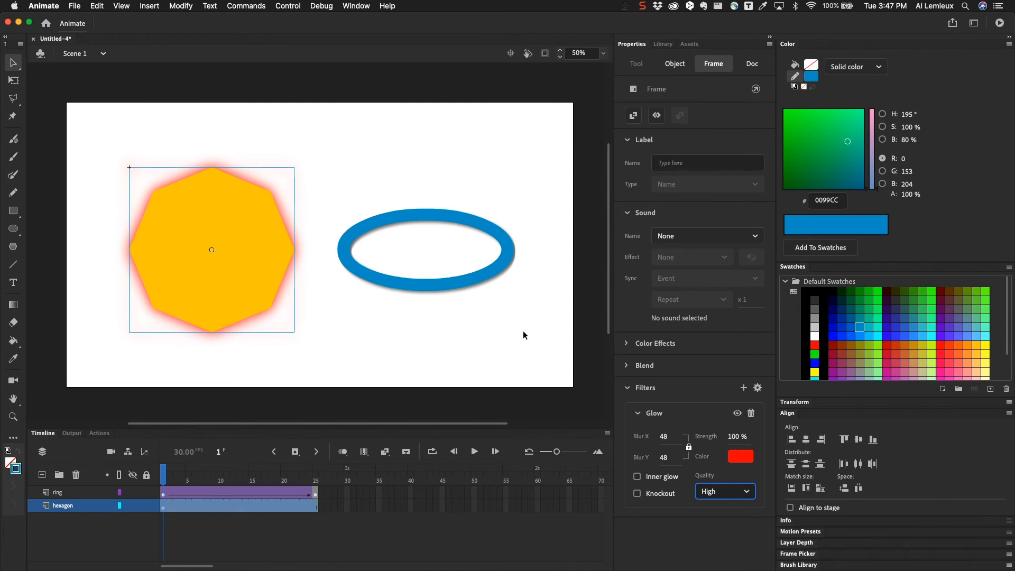
pyautogui.click(740, 457)
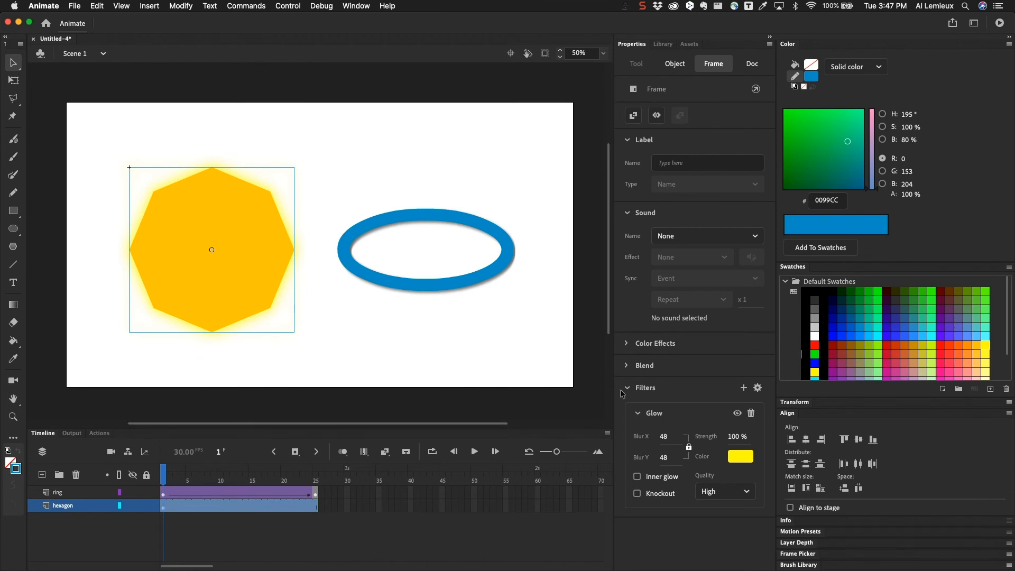
# Replace the glow with a high-quality Gradient Glow, blur 113 and distance 27
pyautogui.click(751, 412)
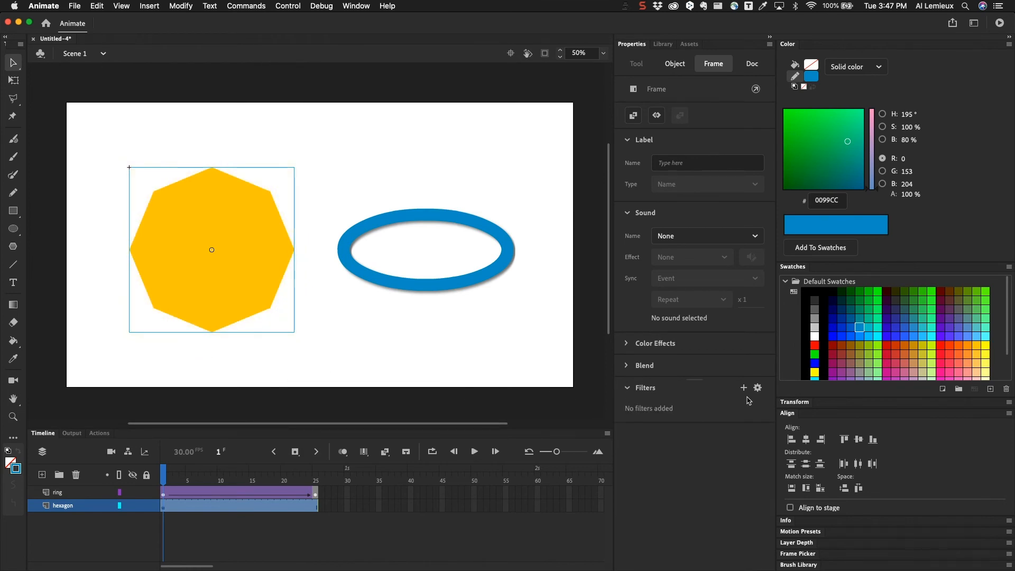
pyautogui.click(744, 387)
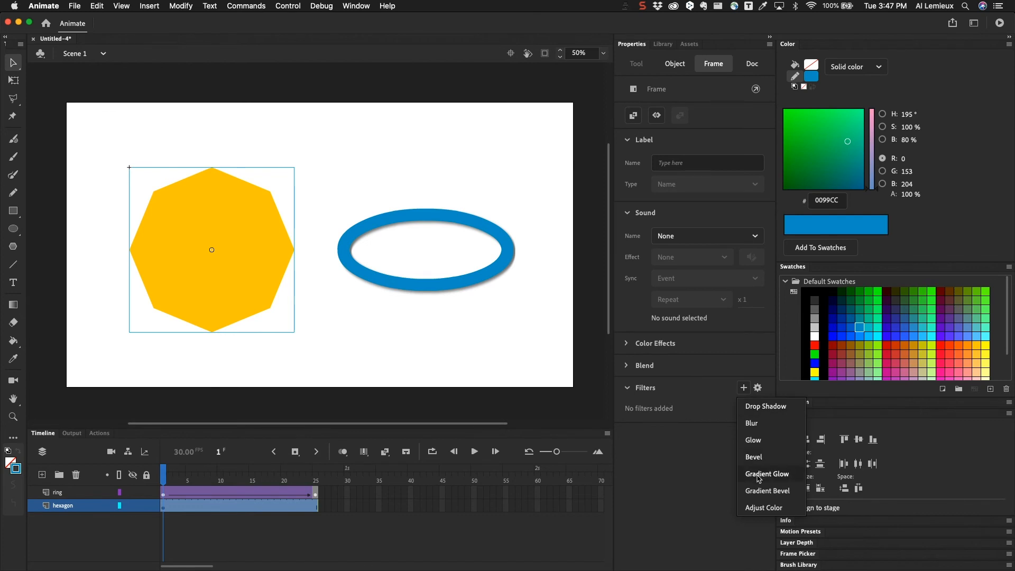
pyautogui.click(768, 474)
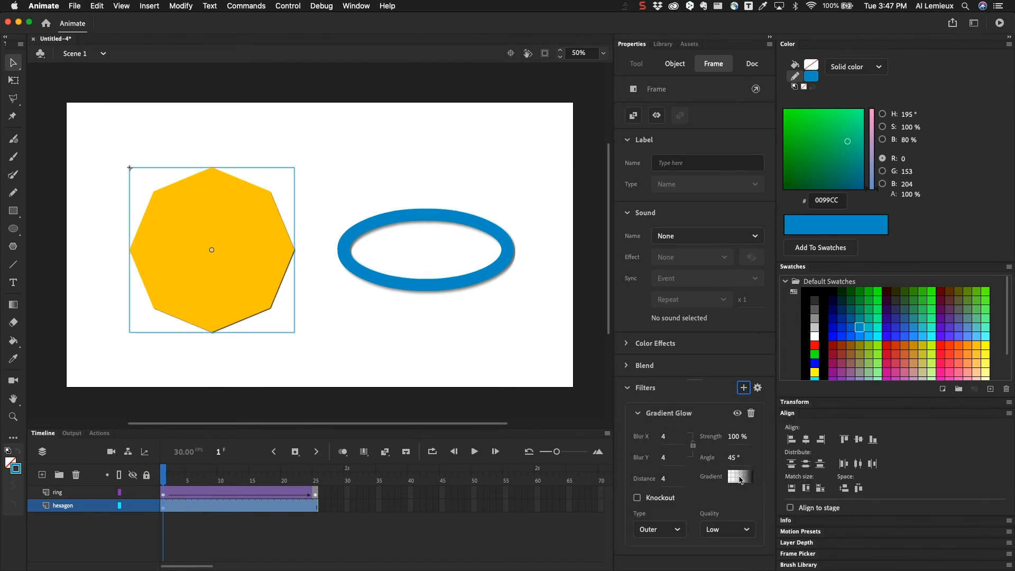
pyautogui.click(739, 478)
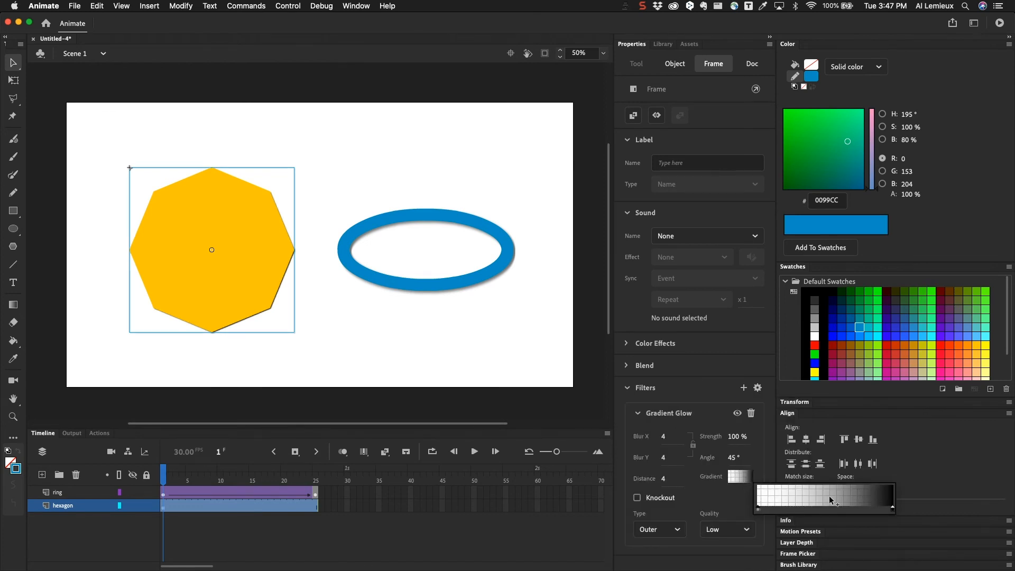
pyautogui.moveTo(775, 505)
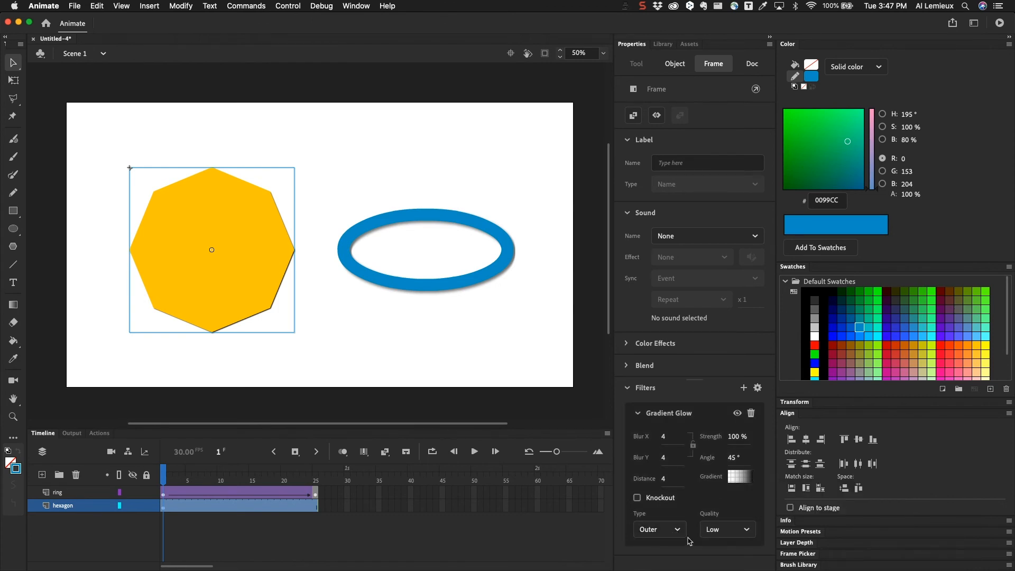
pyautogui.click(728, 529)
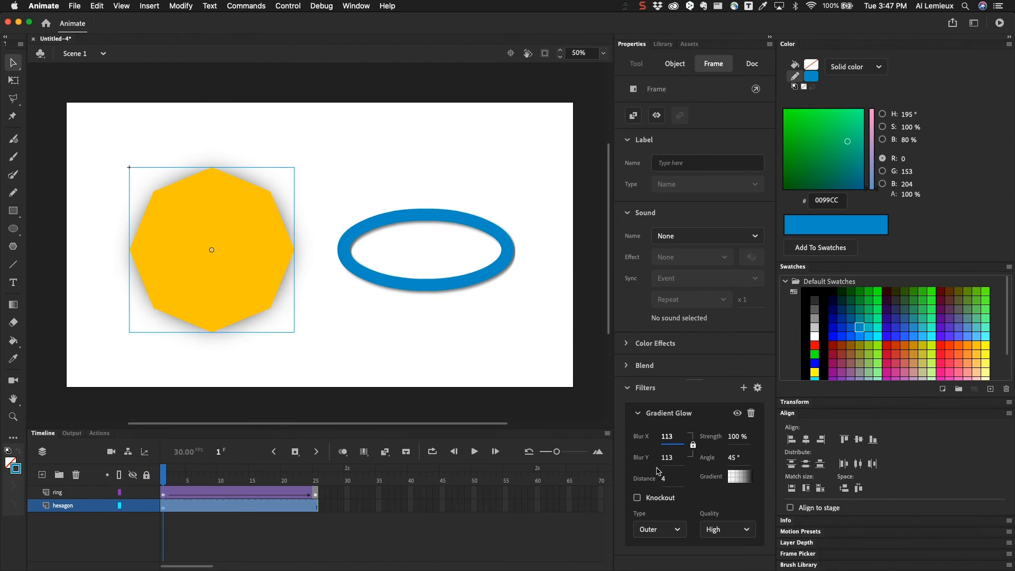
pyautogui.moveTo(671, 478); pyautogui.dragTo(689, 478)
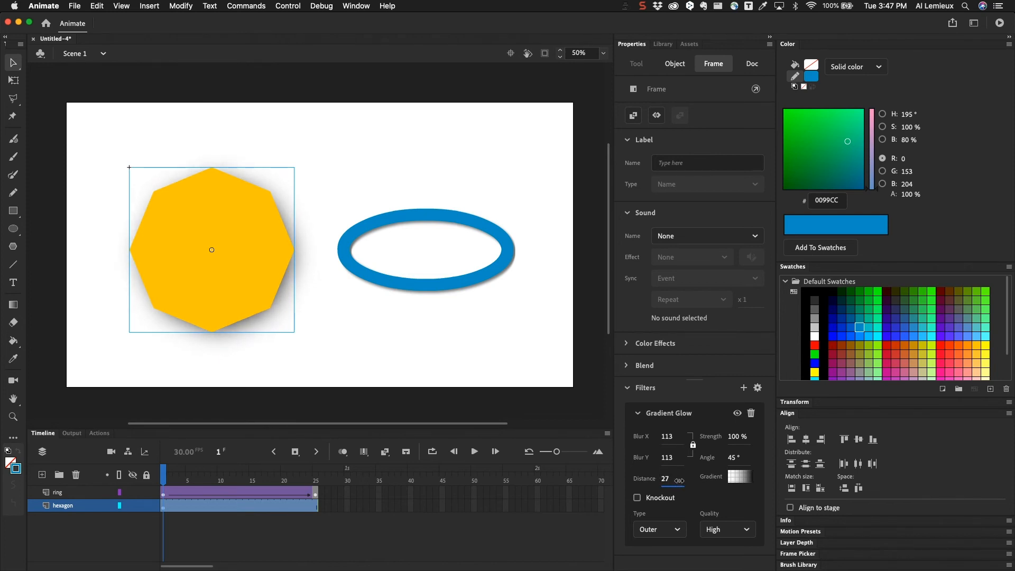
pyautogui.moveTo(680, 479); pyautogui.dragTo(690, 479)
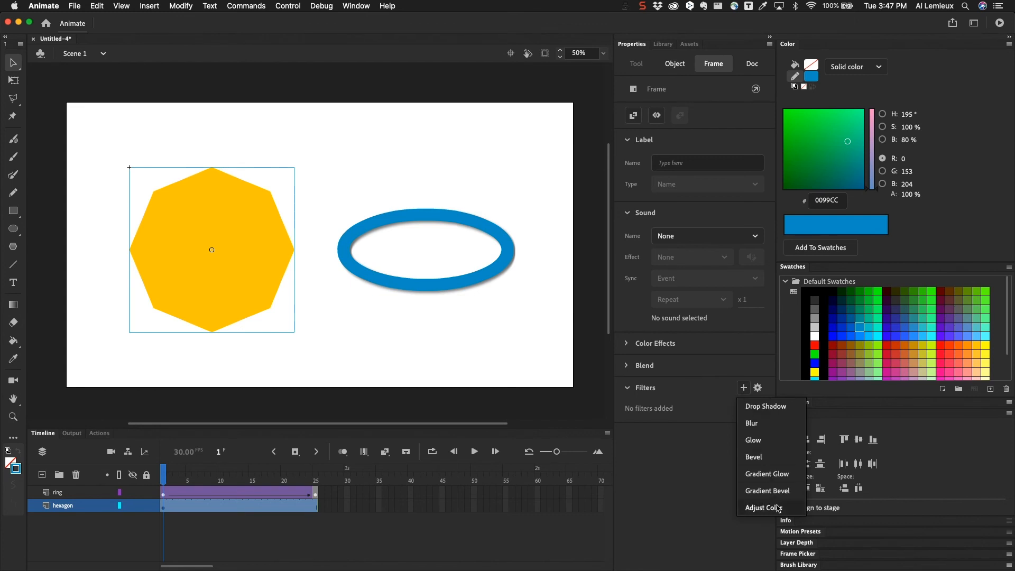
# Add an inner Gradient Bevel with blur 49×49, adjusted gradient and High quality
pyautogui.click(768, 491)
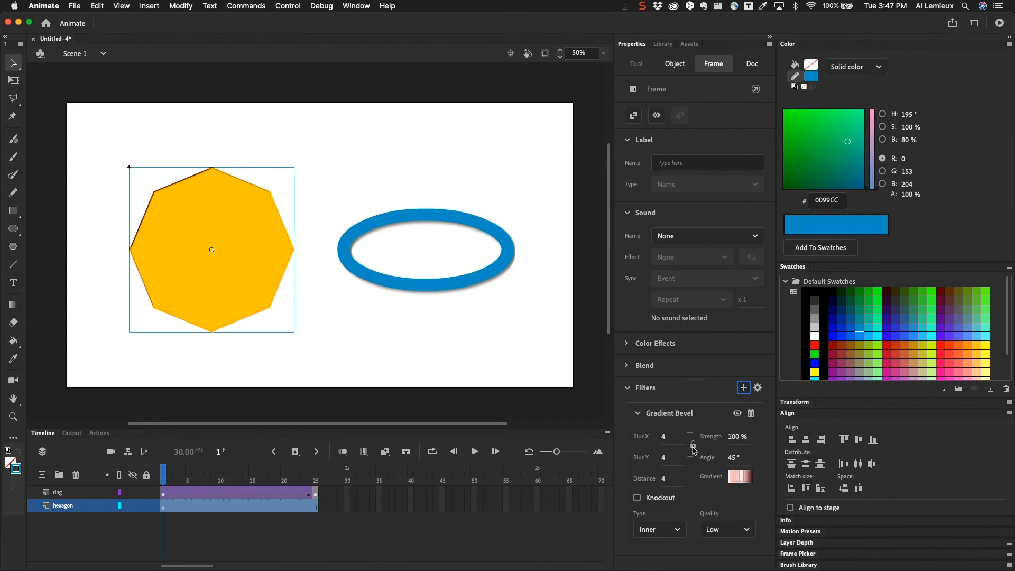
pyautogui.moveTo(683, 446); pyautogui.dragTo(692, 447)
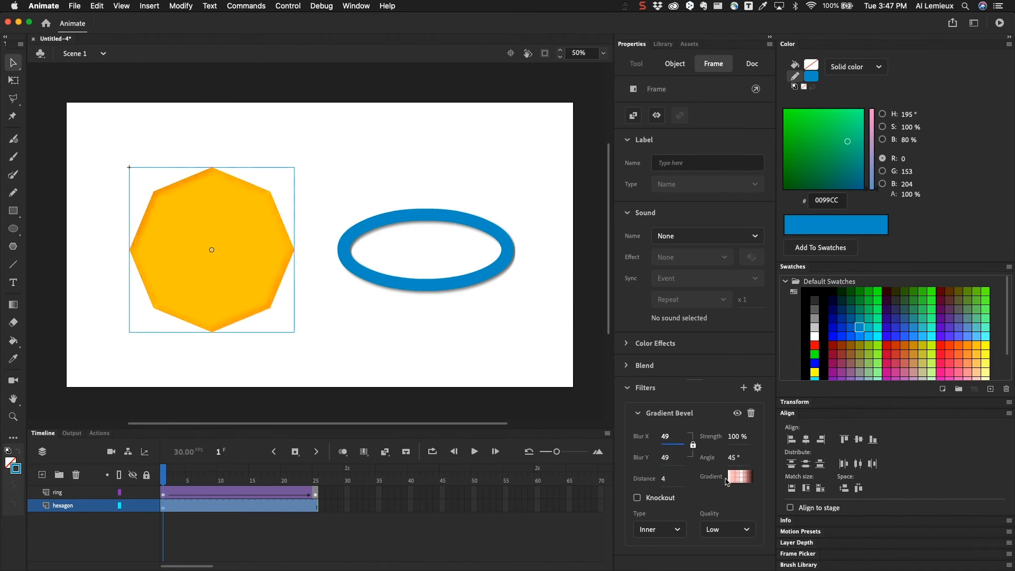
pyautogui.click(740, 476)
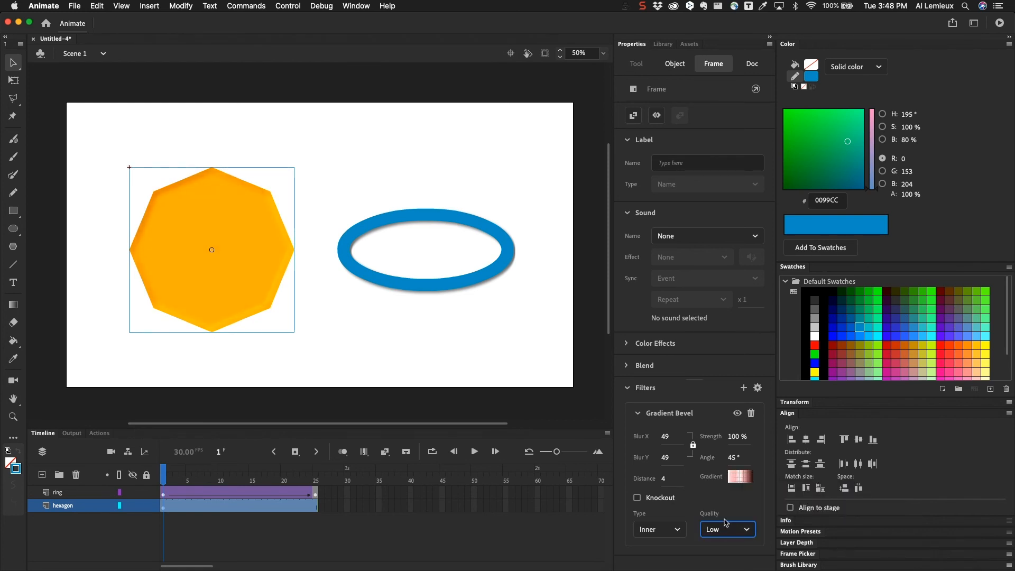
pyautogui.click(728, 529)
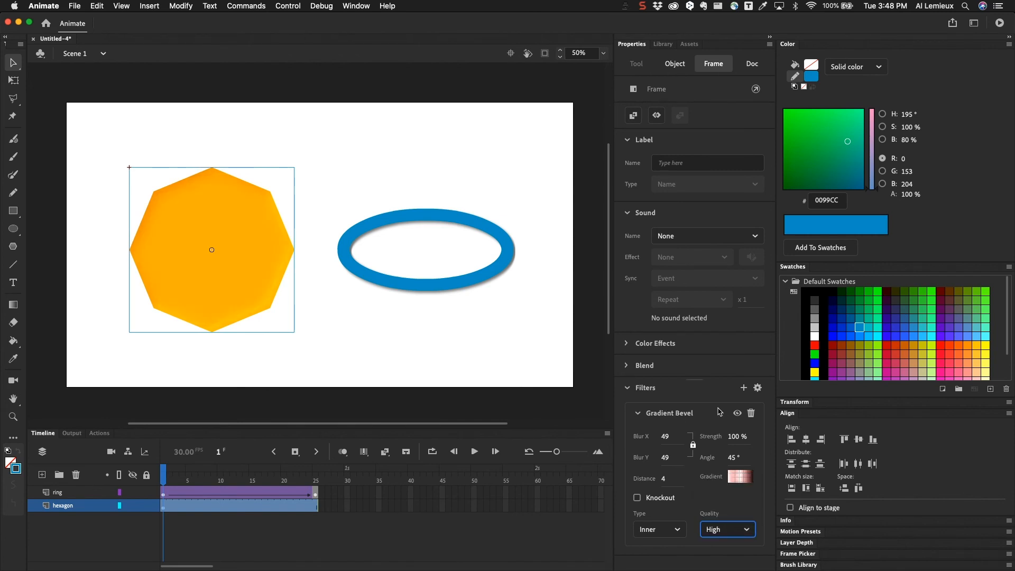
pyautogui.moveTo(737, 411)
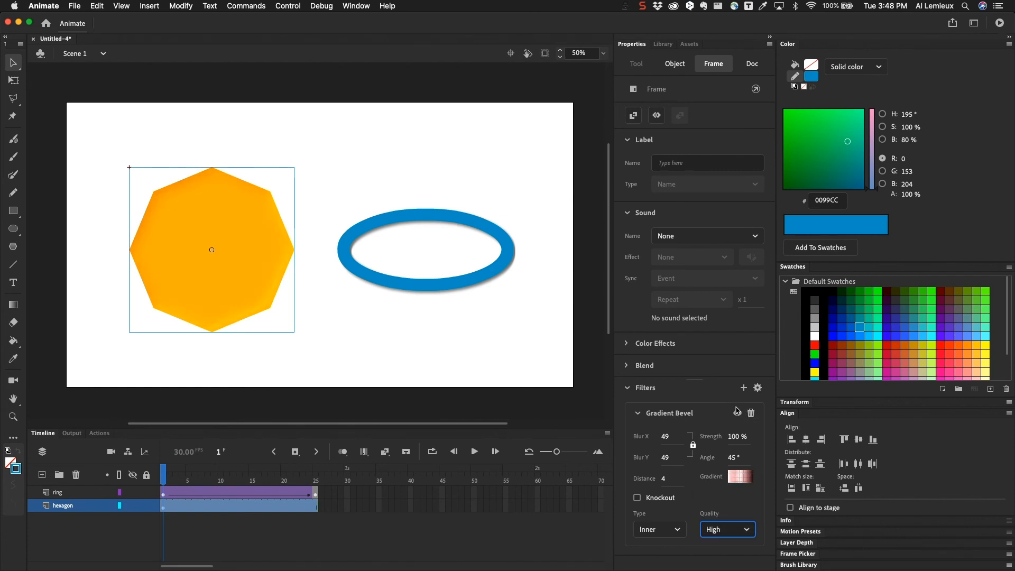
# Replace the Gradient Bevel with an Adjust Color filter: Brightness 19, Hue 10, Saturation 32 (yellow)
pyautogui.click(743, 387)
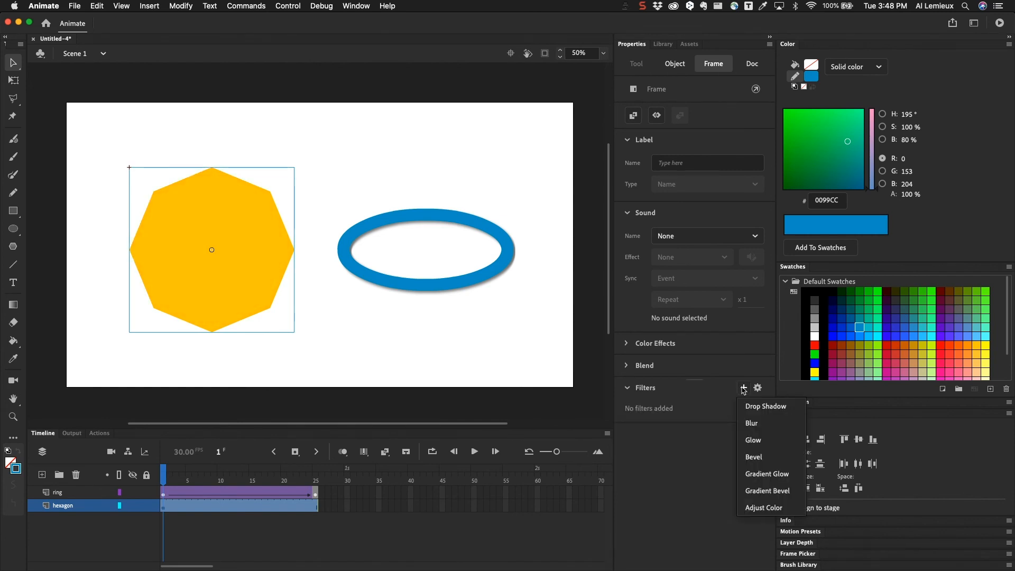
pyautogui.click(764, 508)
pyautogui.write('40')
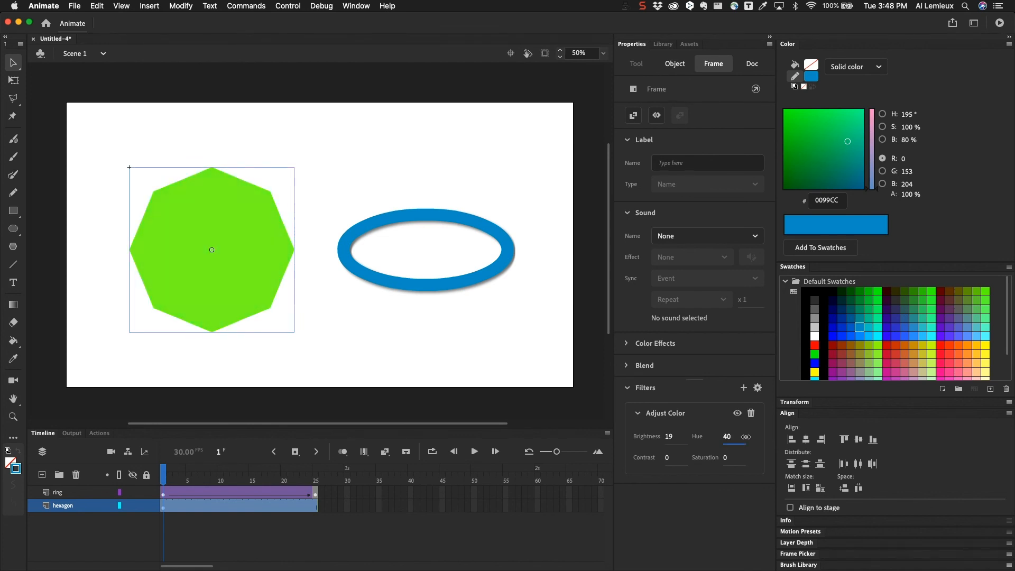
pyautogui.moveTo(735, 437); pyautogui.dragTo(726, 451)
pyautogui.write('32')
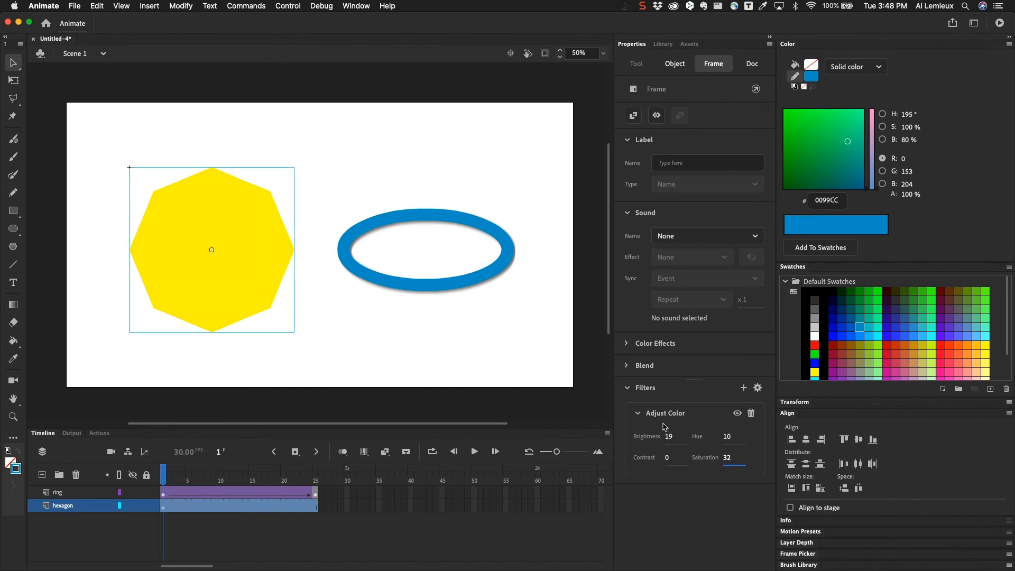
pyautogui.moveTo(665, 425)
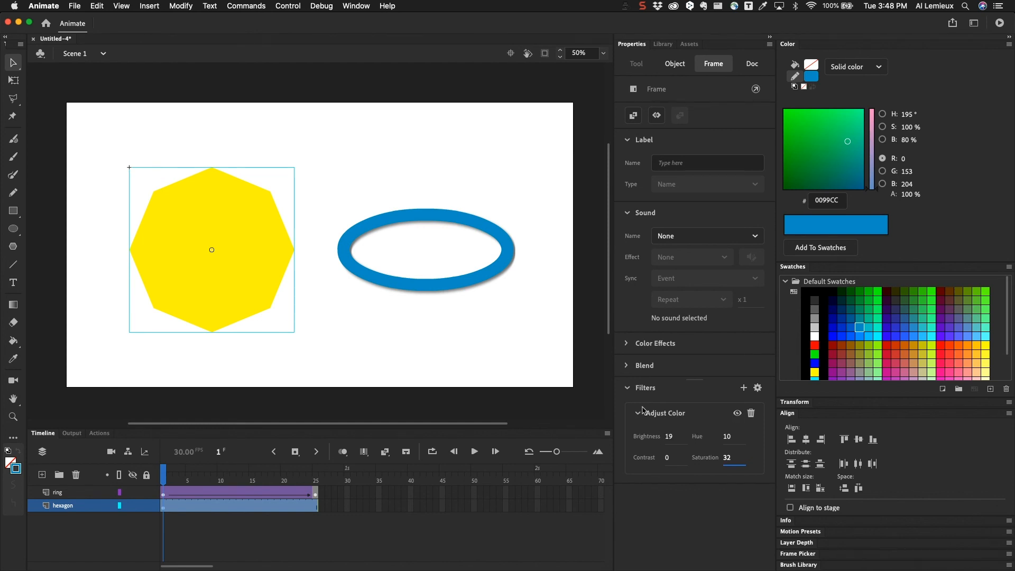
pyautogui.moveTo(729, 414)
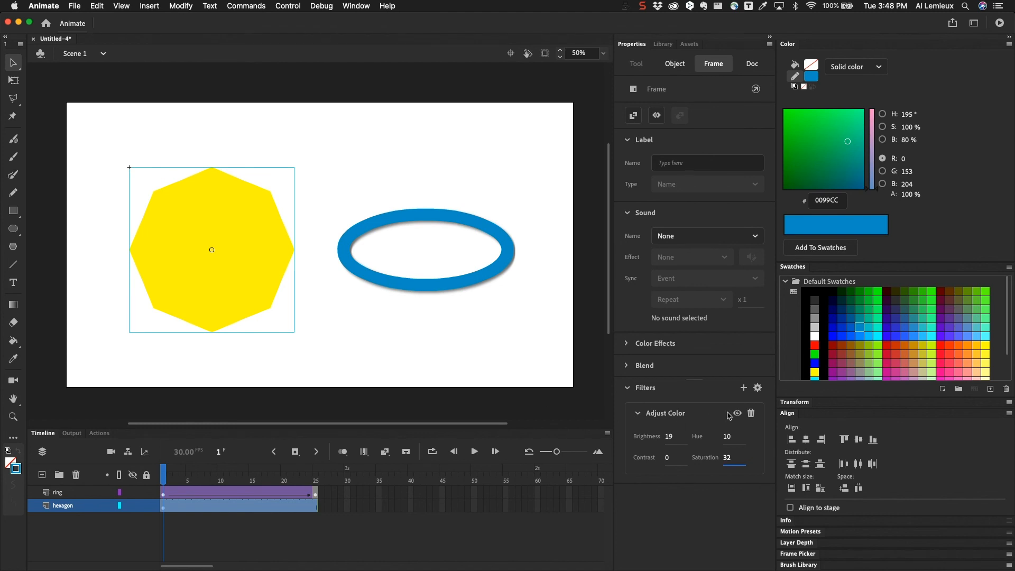
pyautogui.moveTo(426, 279)
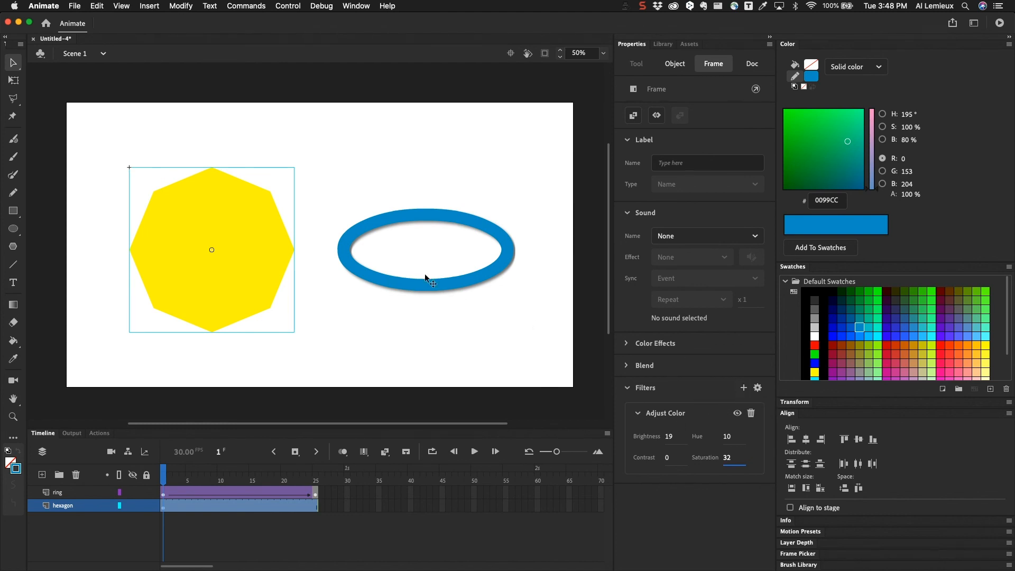
pyautogui.moveTo(275, 249)
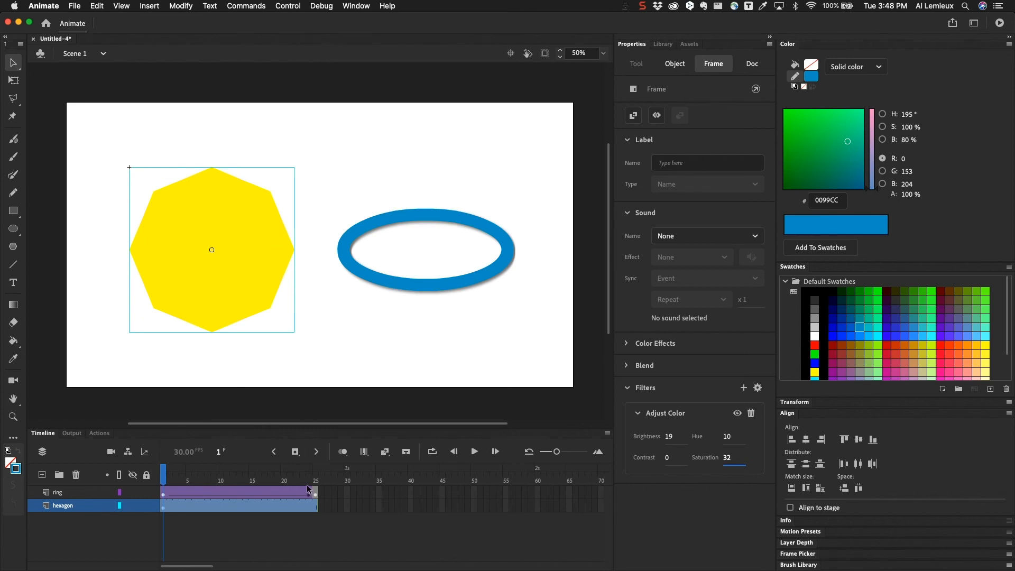
pyautogui.moveTo(273, 507)
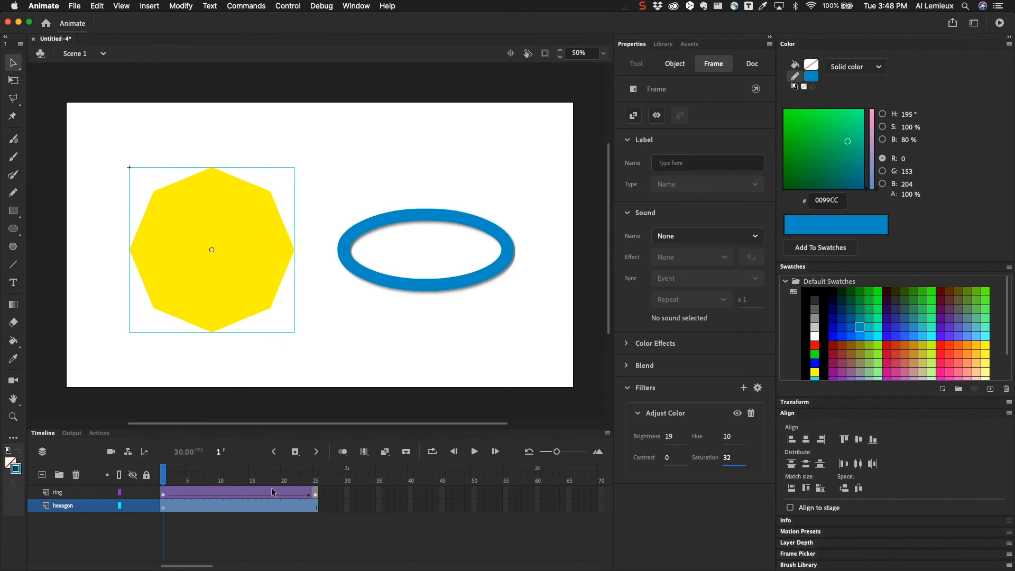
pyautogui.moveTo(317, 477)
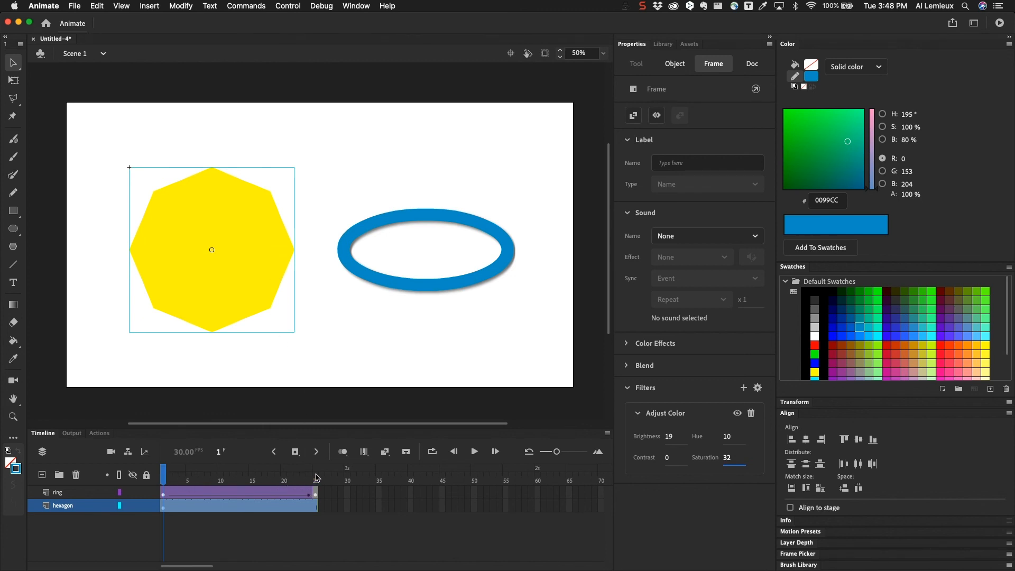